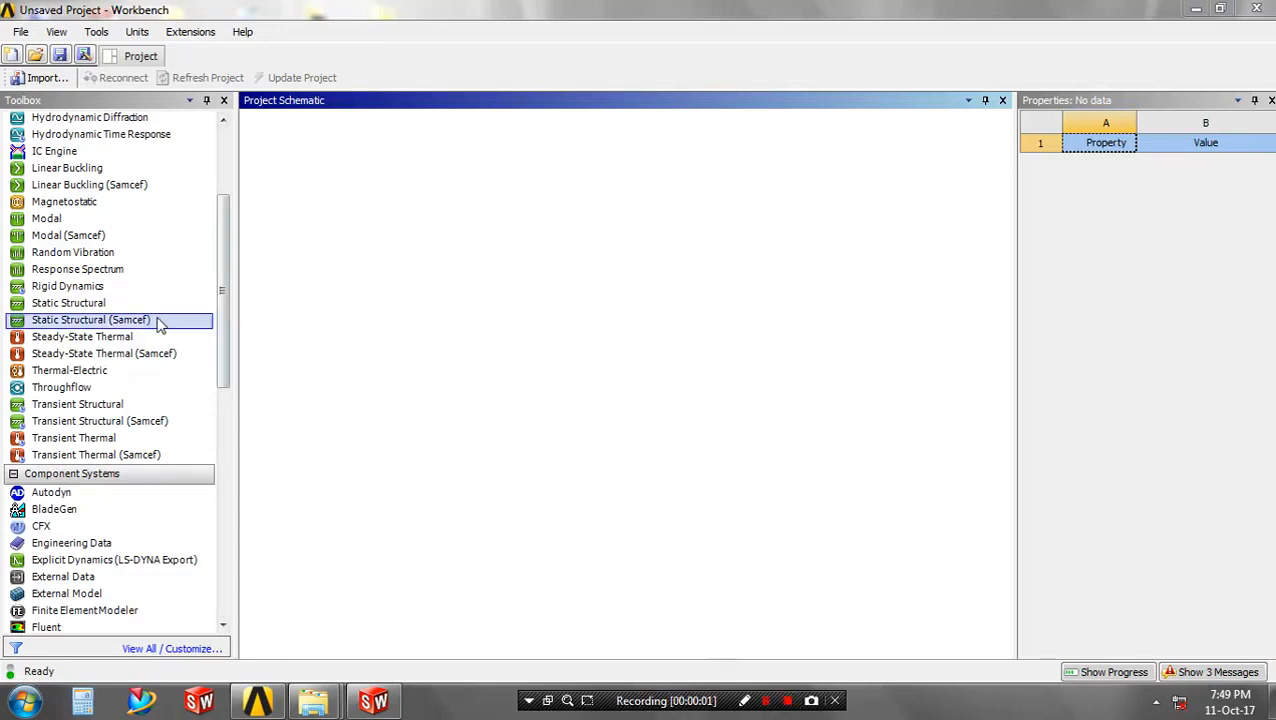
Step: Add a Static Structural system and include Gray Cast Iron in its Engineering Data from General Materials
{"action": "double_click", "coordinate": [68, 302]}
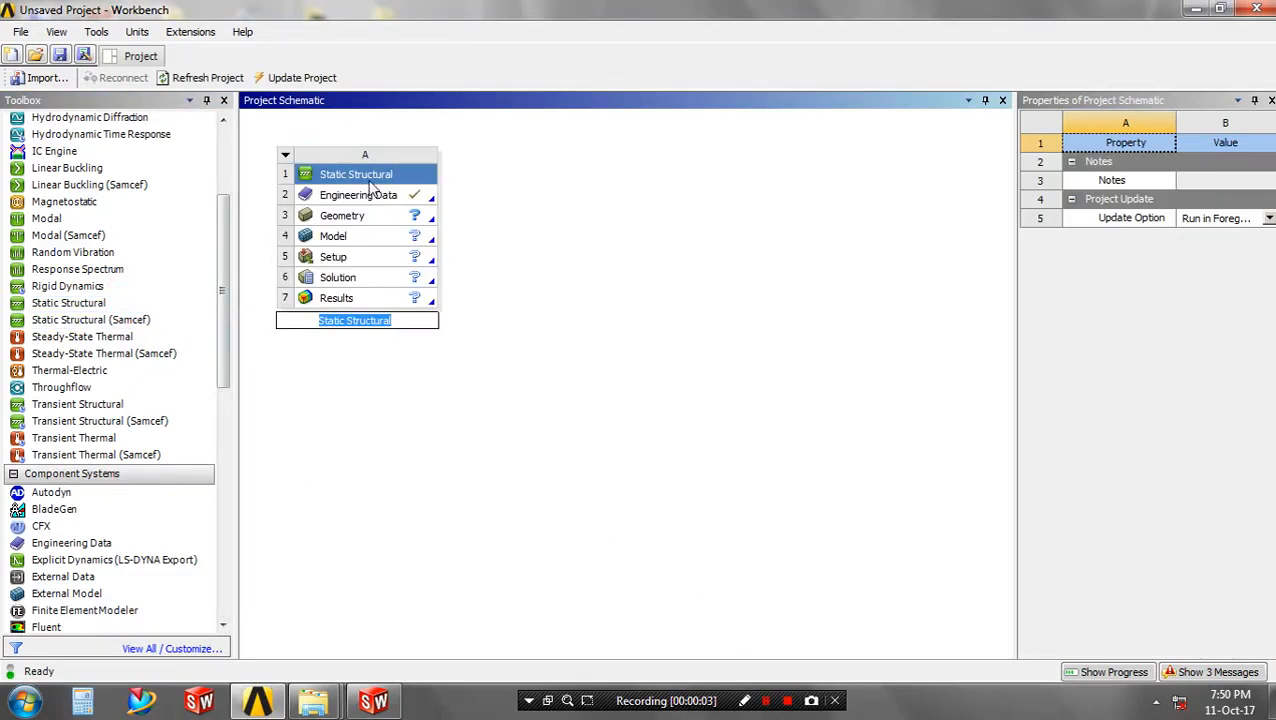
{"action": "double_click", "coordinate": [358, 194]}
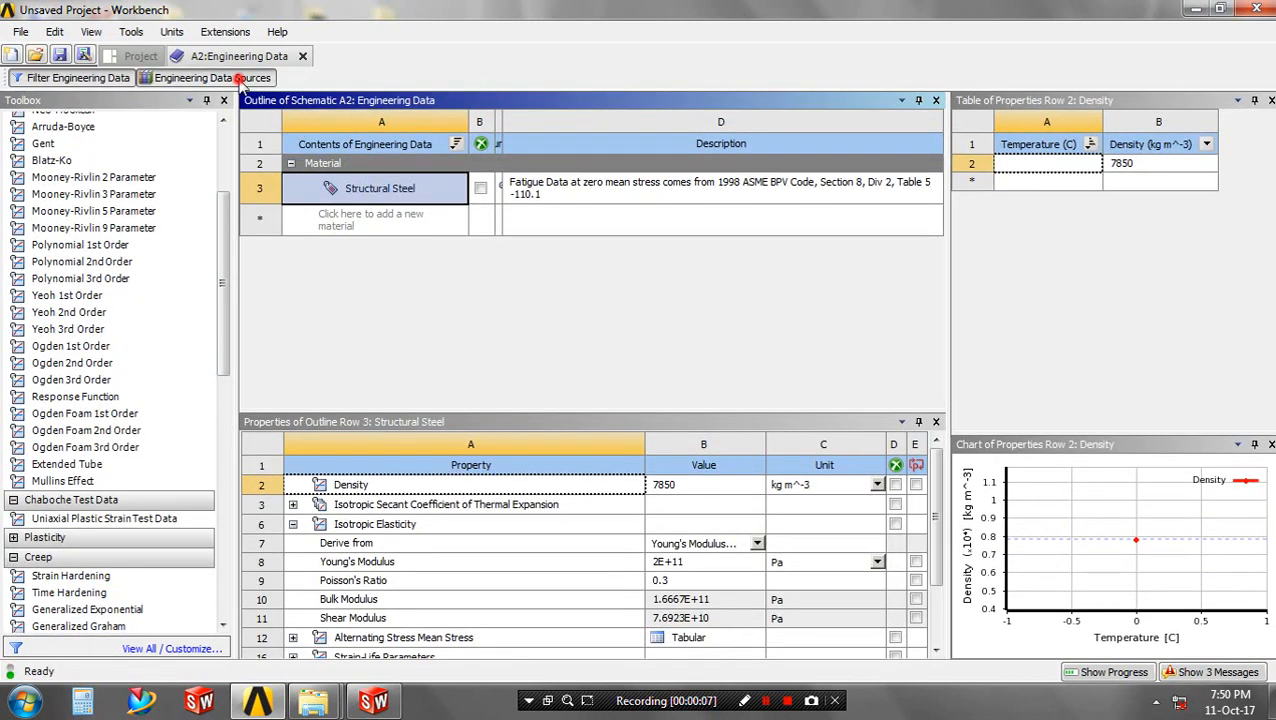
{"action": "left_click", "coordinate": [212, 78]}
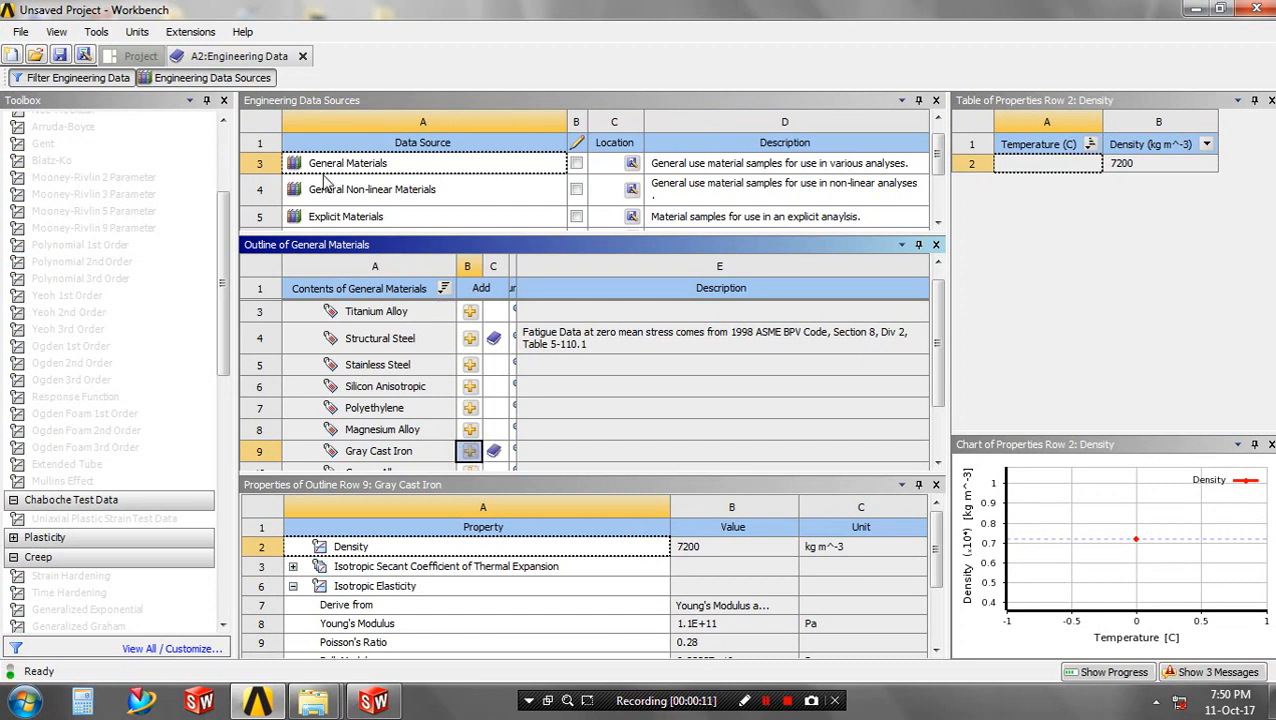
{"action": "left_click", "coordinate": [140, 56]}
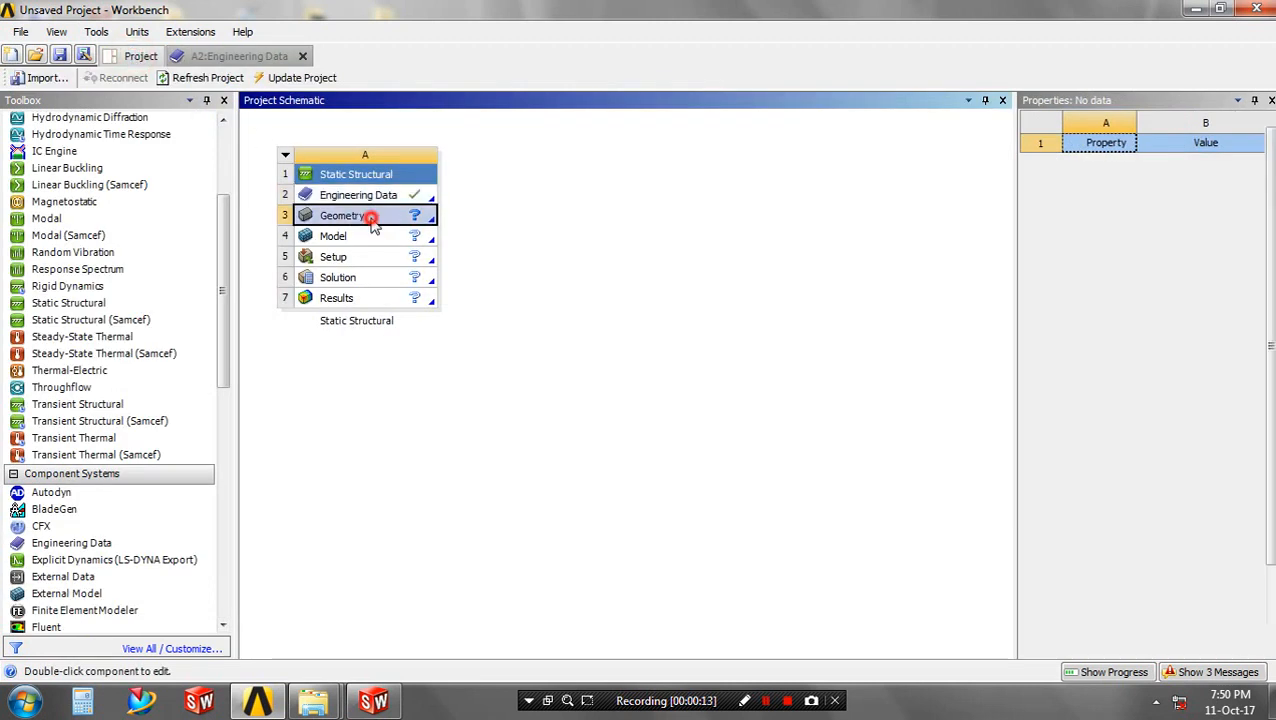
Step: Import the stool frame geometry file into the Geometry cell and move to the Model stage
{"action": "right_click", "coordinate": [342, 216]}
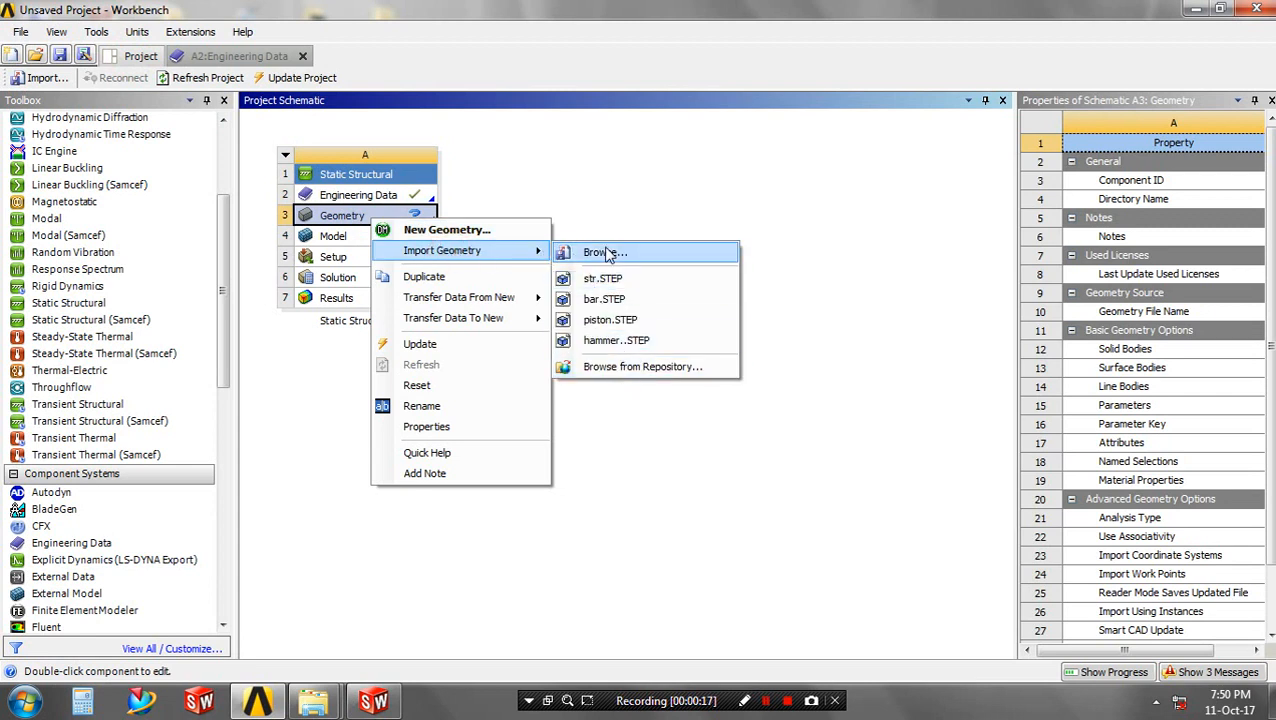
{"action": "left_click", "coordinate": [604, 252]}
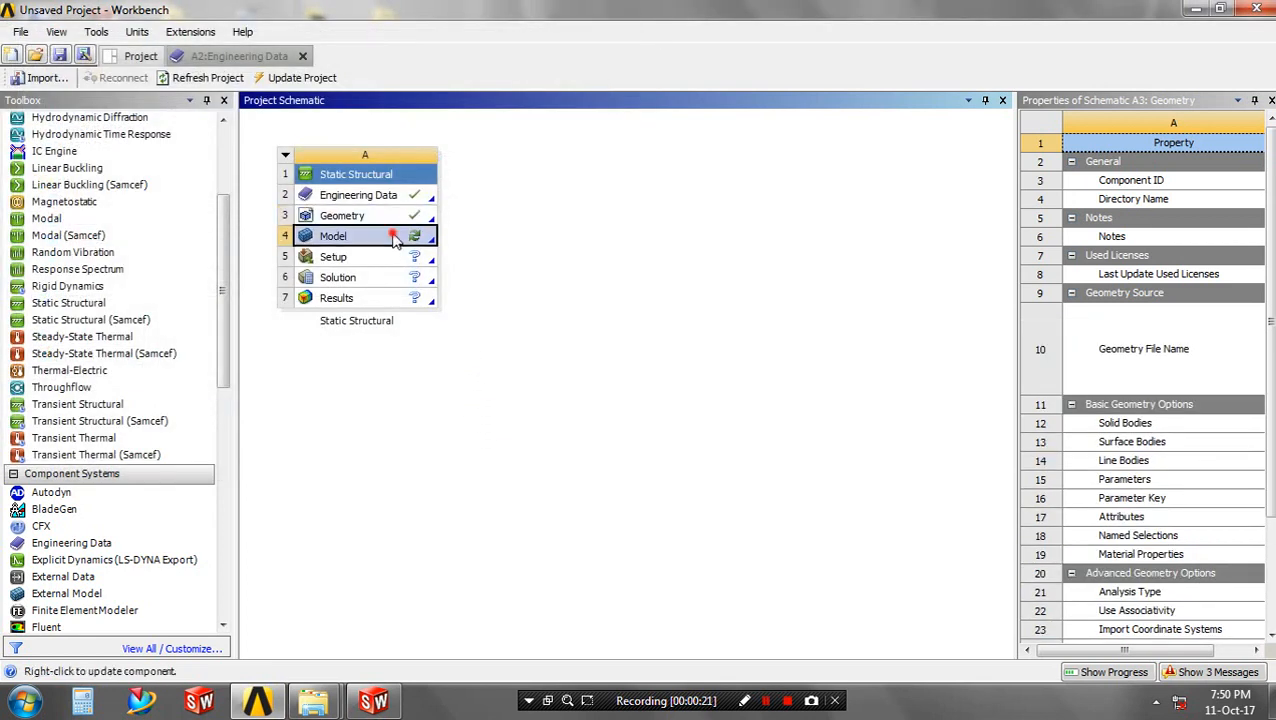
{"action": "left_click", "coordinate": [332, 236]}
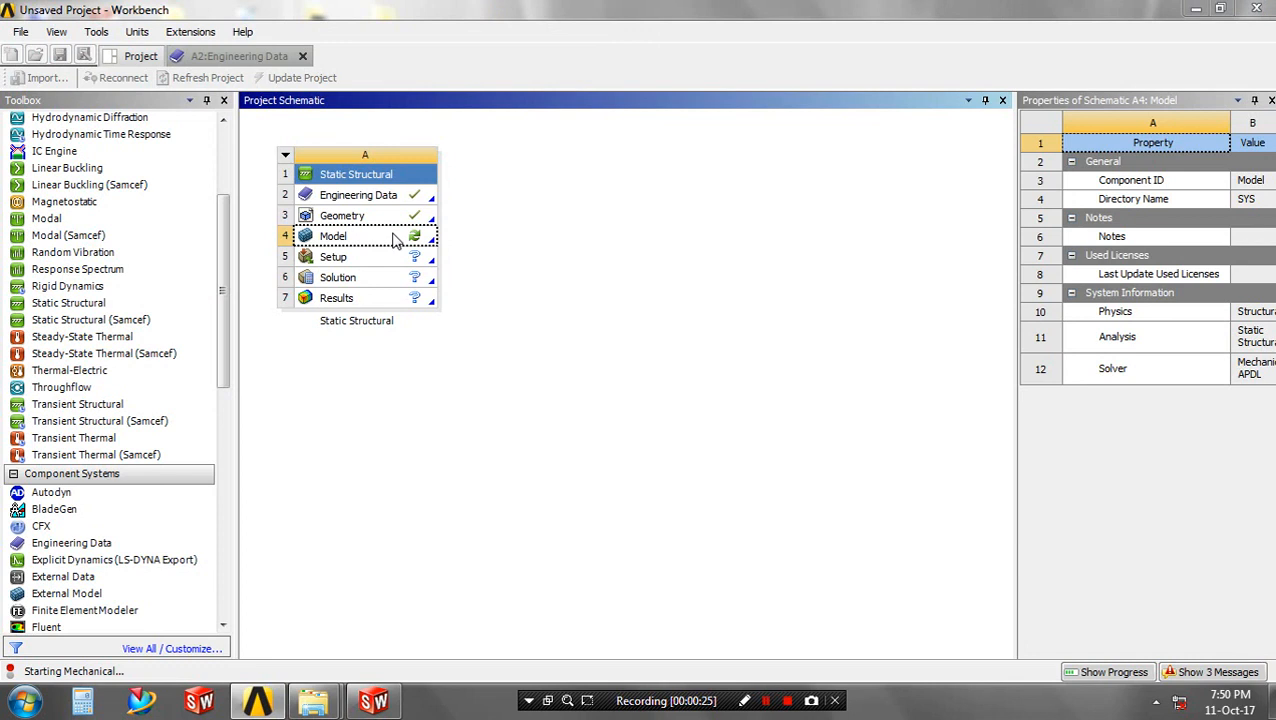
Step: Launch Mechanical and assign Gray Cast Iron to all 16 tube bodies of the frame
{"action": "double_click", "coordinate": [332, 236]}
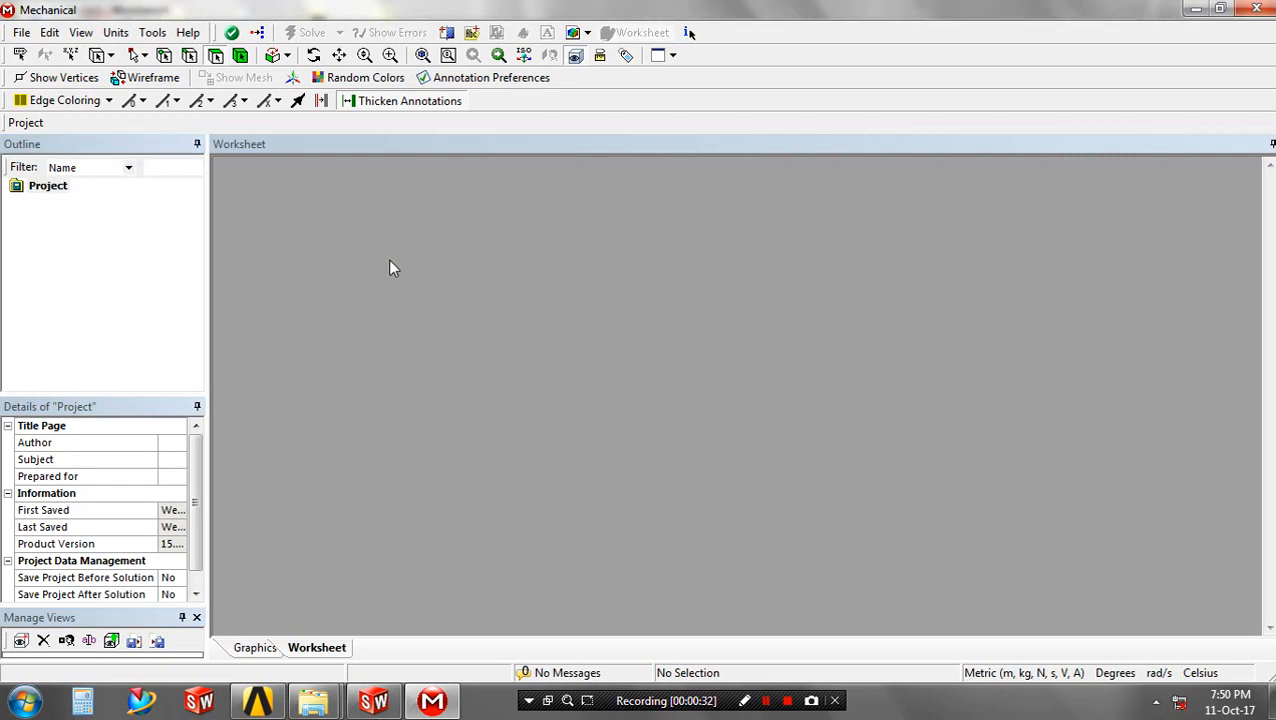
{"action": "left_click", "coordinate": [70, 200]}
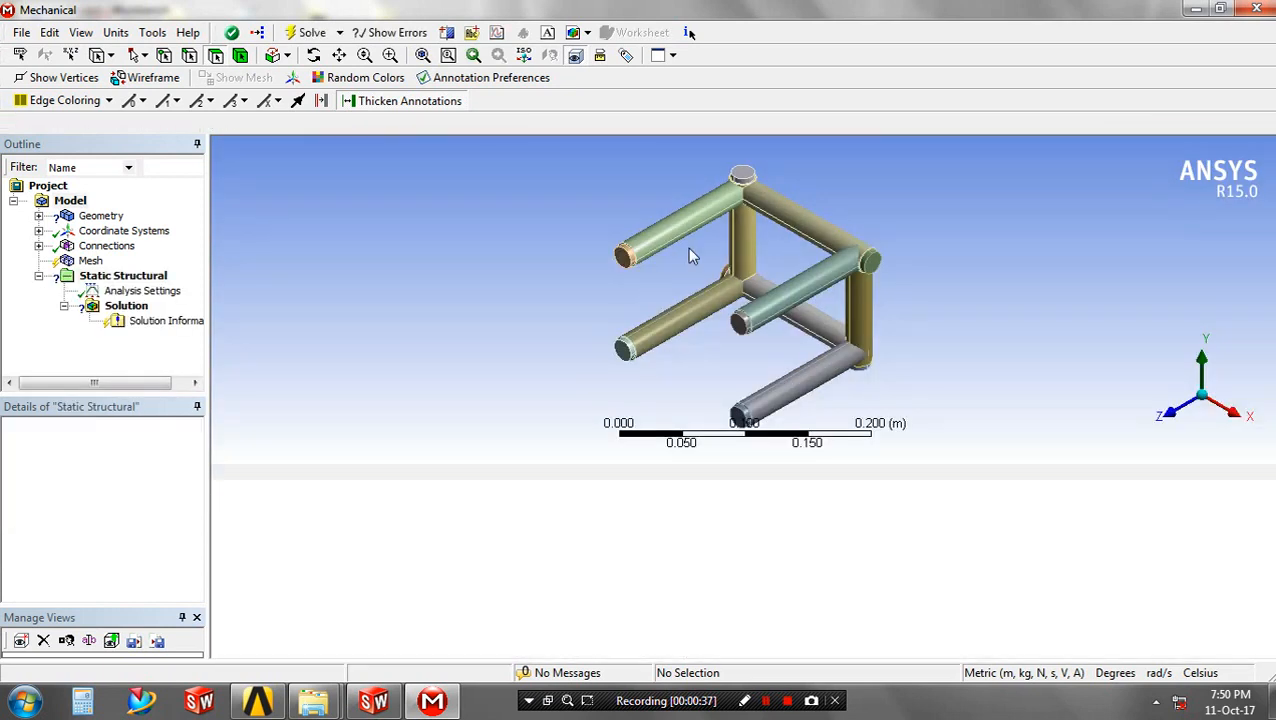
{"action": "left_click", "coordinate": [84, 200]}
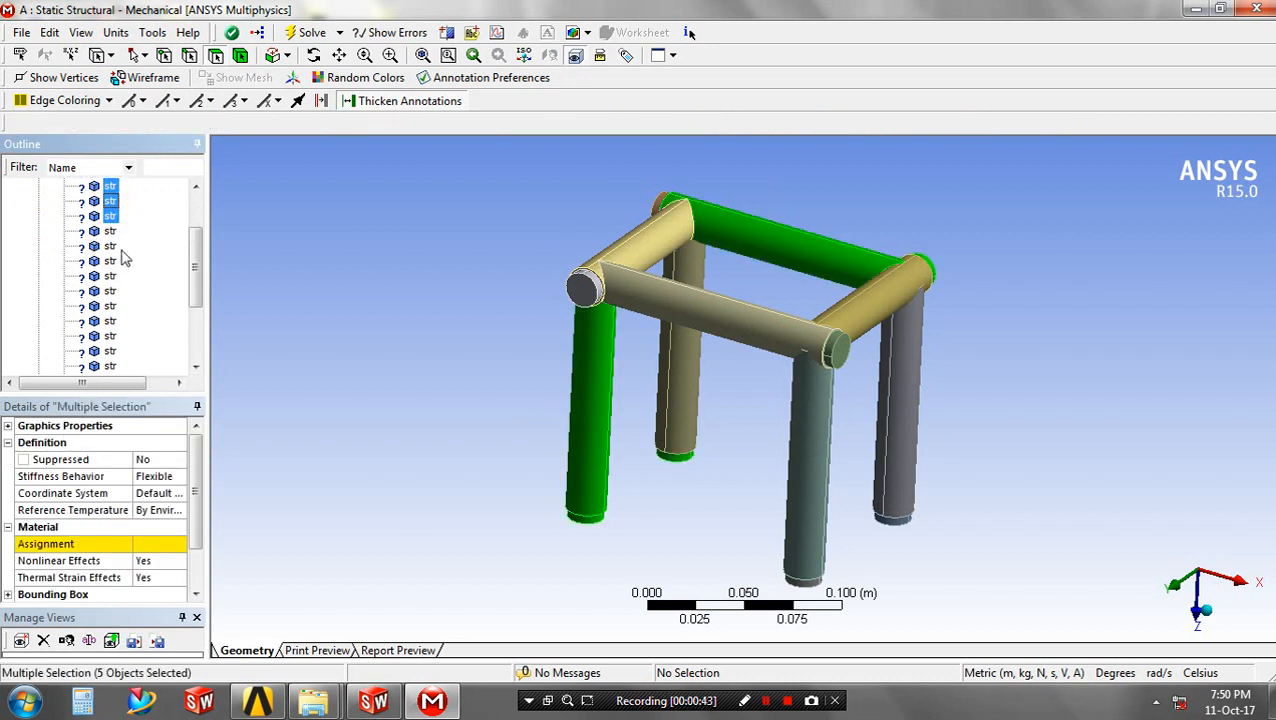
{"action": "left_click", "coordinate": [110, 276]}
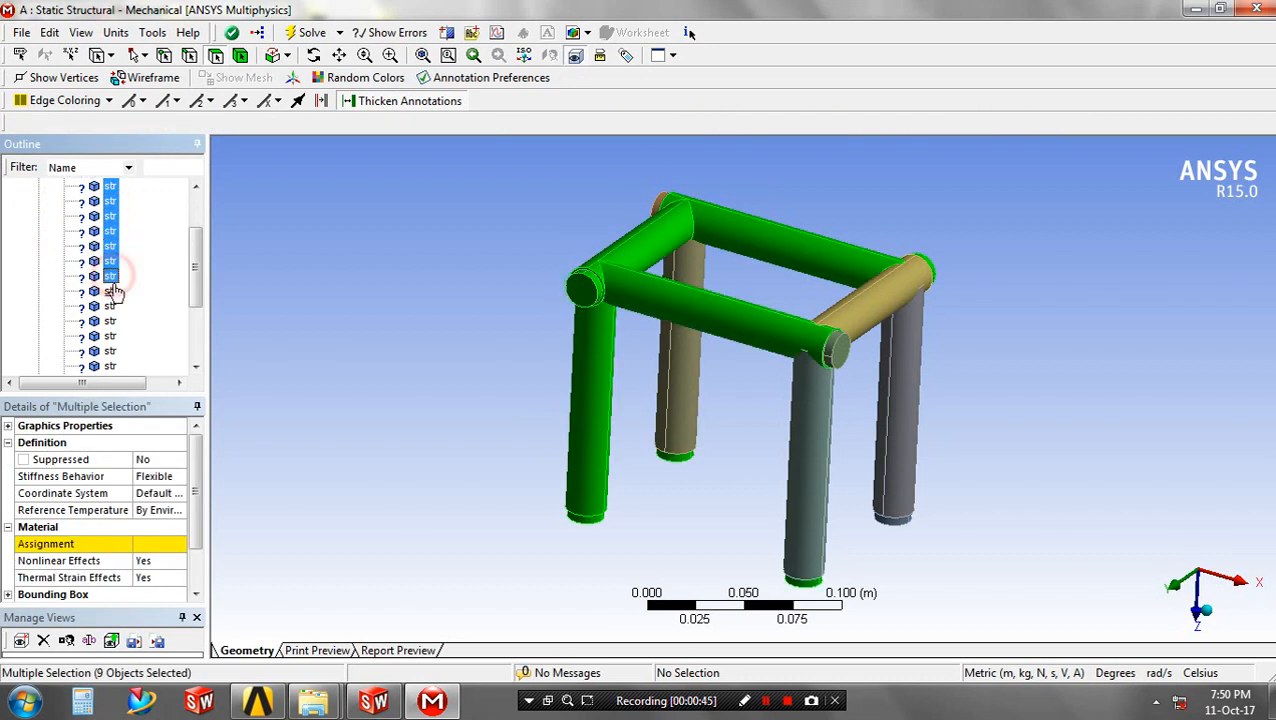
{"action": "left_click", "coordinate": [110, 304]}
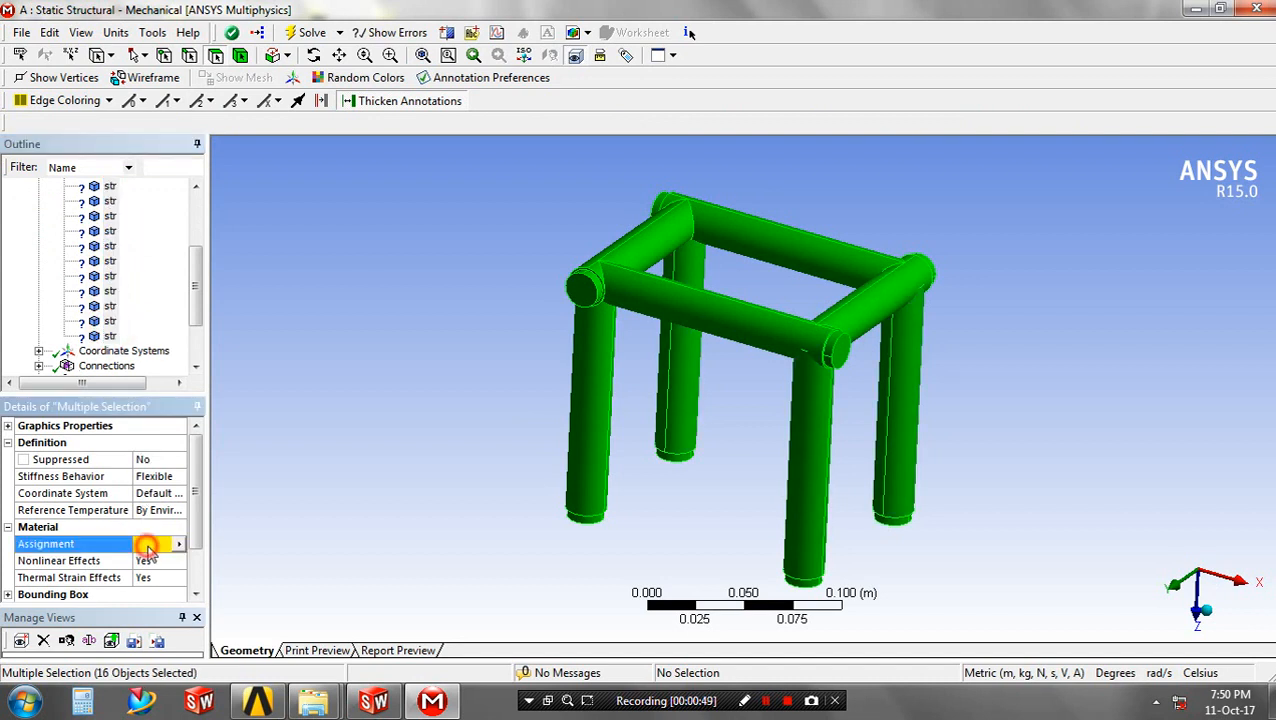
{"action": "left_click", "coordinate": [178, 544]}
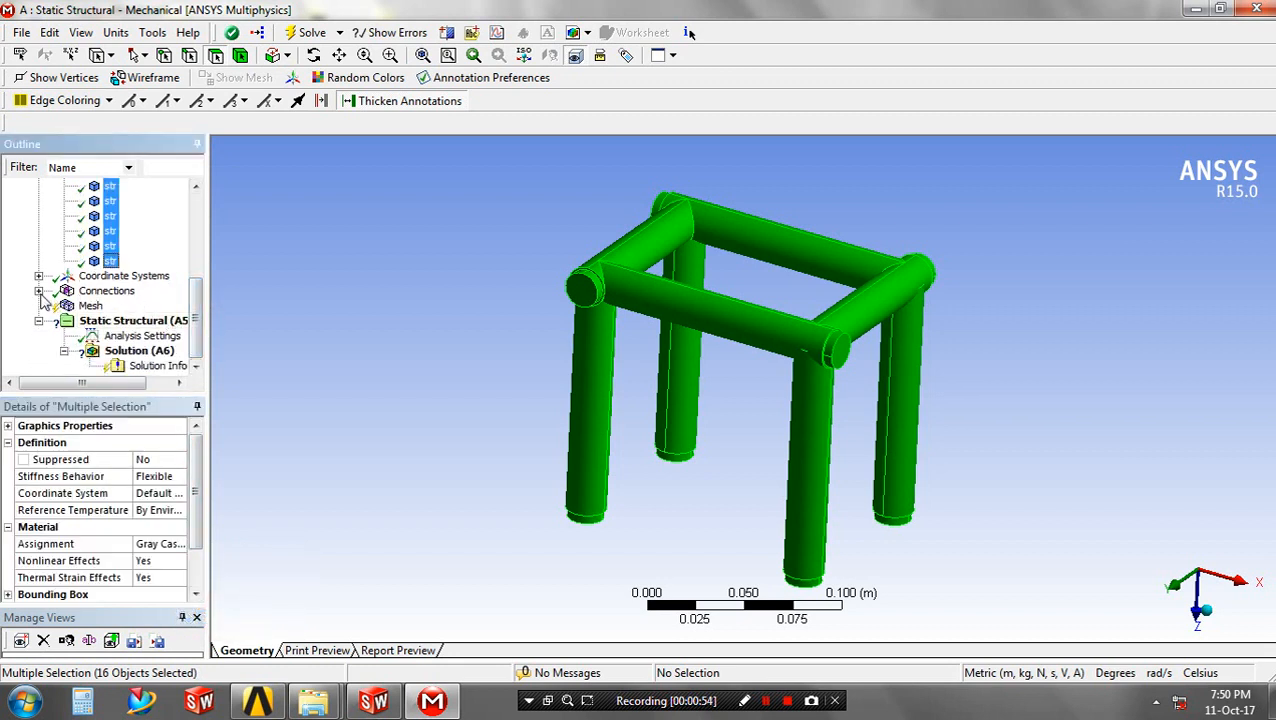
Step: Generate the mesh on the frame and review the automatically detected contacts
{"action": "right_click", "coordinate": [90, 304]}
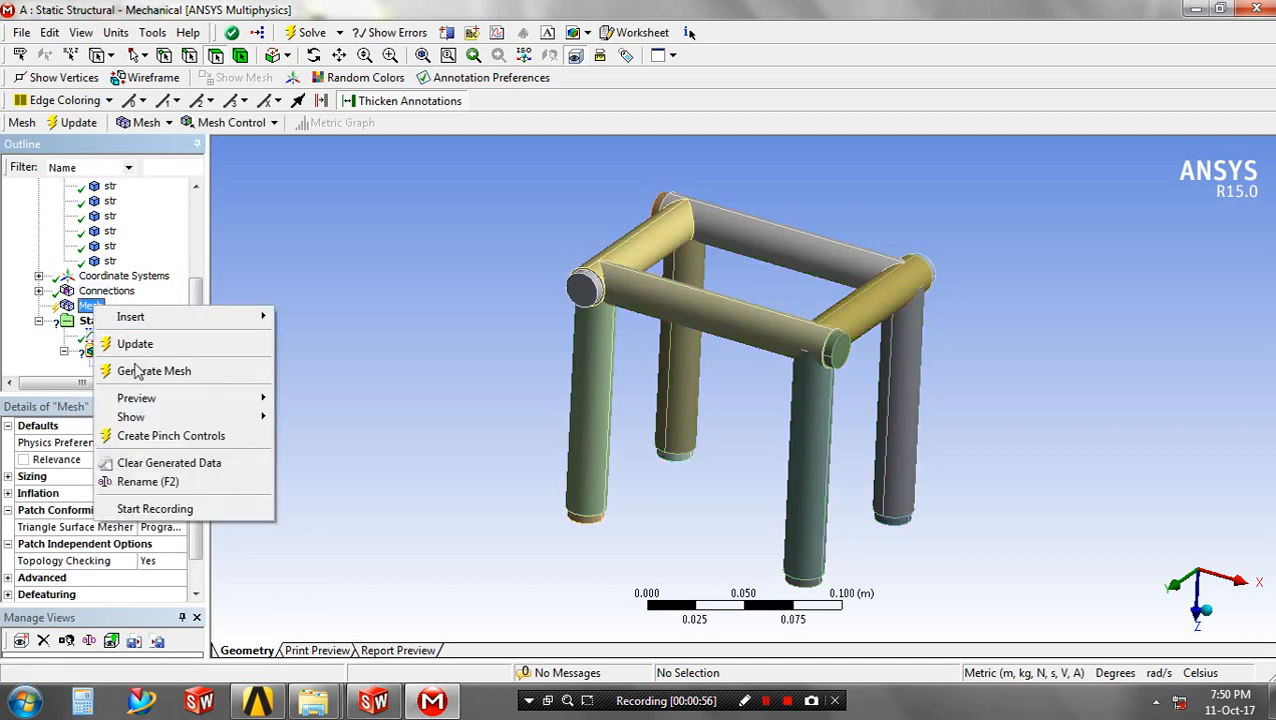
{"action": "left_click", "coordinate": [156, 370]}
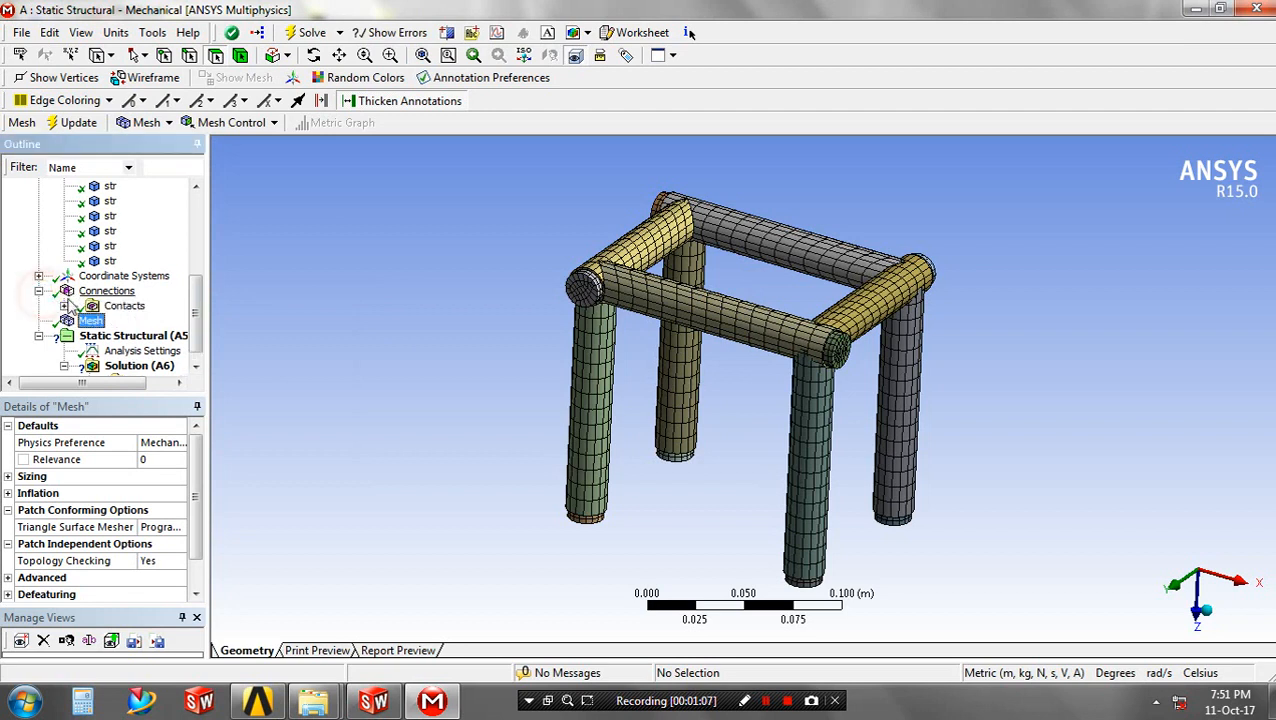
{"action": "left_click", "coordinate": [124, 304]}
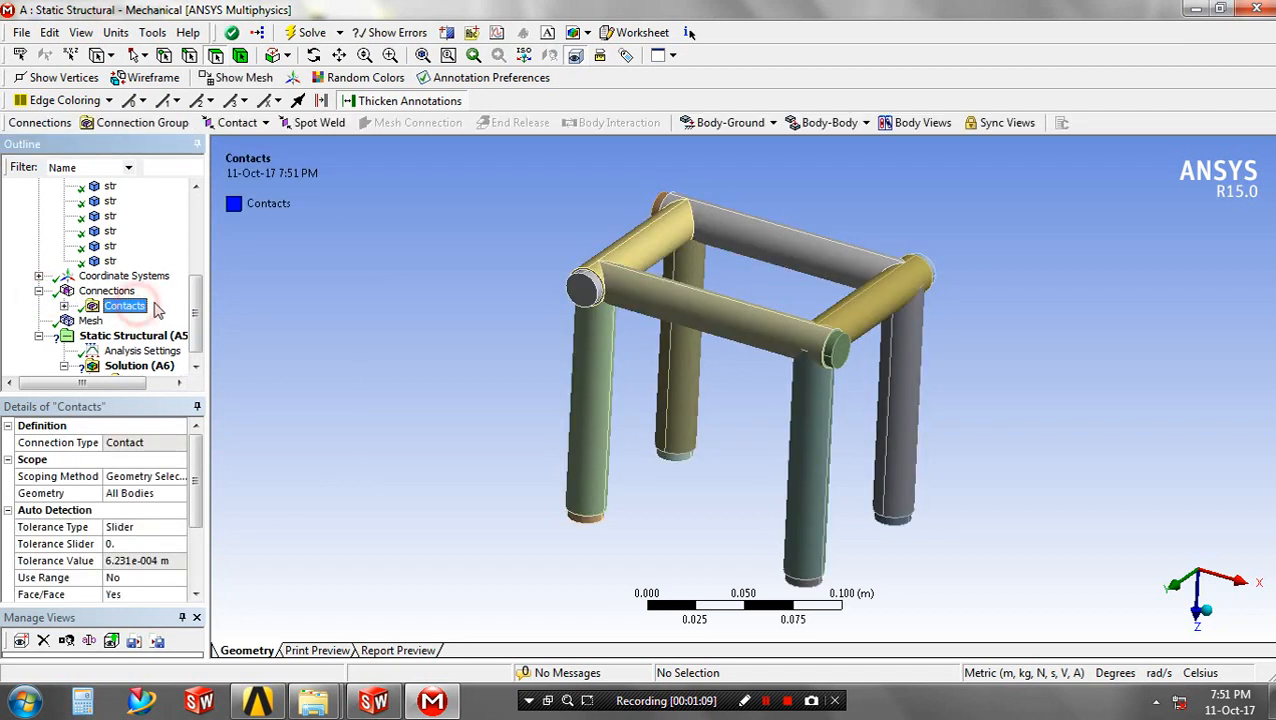
{"action": "scroll", "scroll_direction": "down", "scroll_amount": 3}
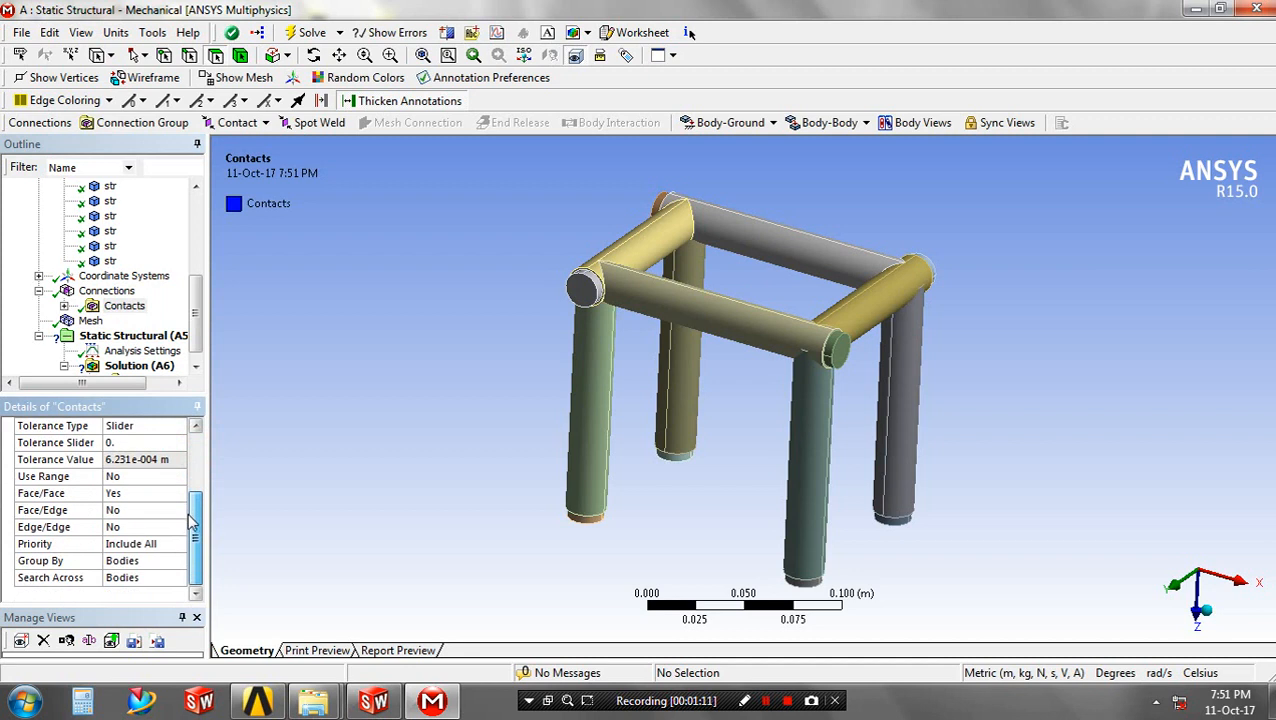
{"action": "left_click", "coordinate": [136, 336]}
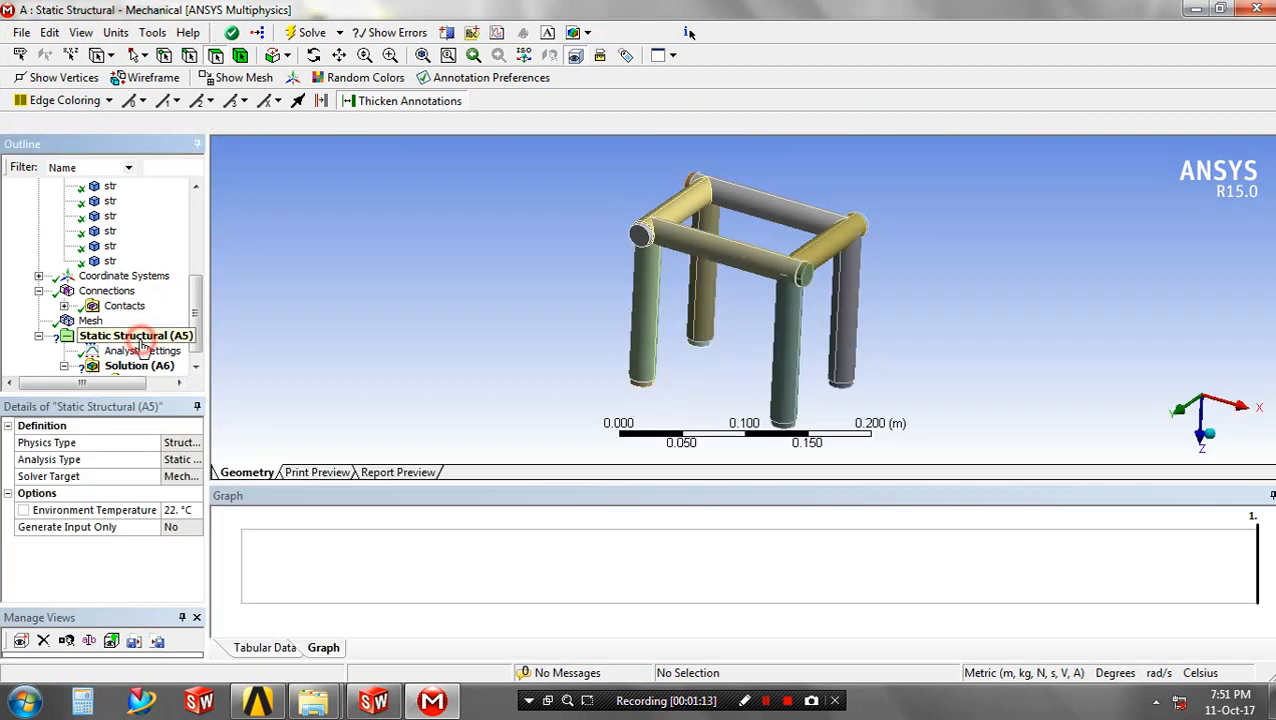
Step: Apply a Fixed Support to the four bottom end faces of the stool legs
{"action": "left_click", "coordinate": [258, 122]}
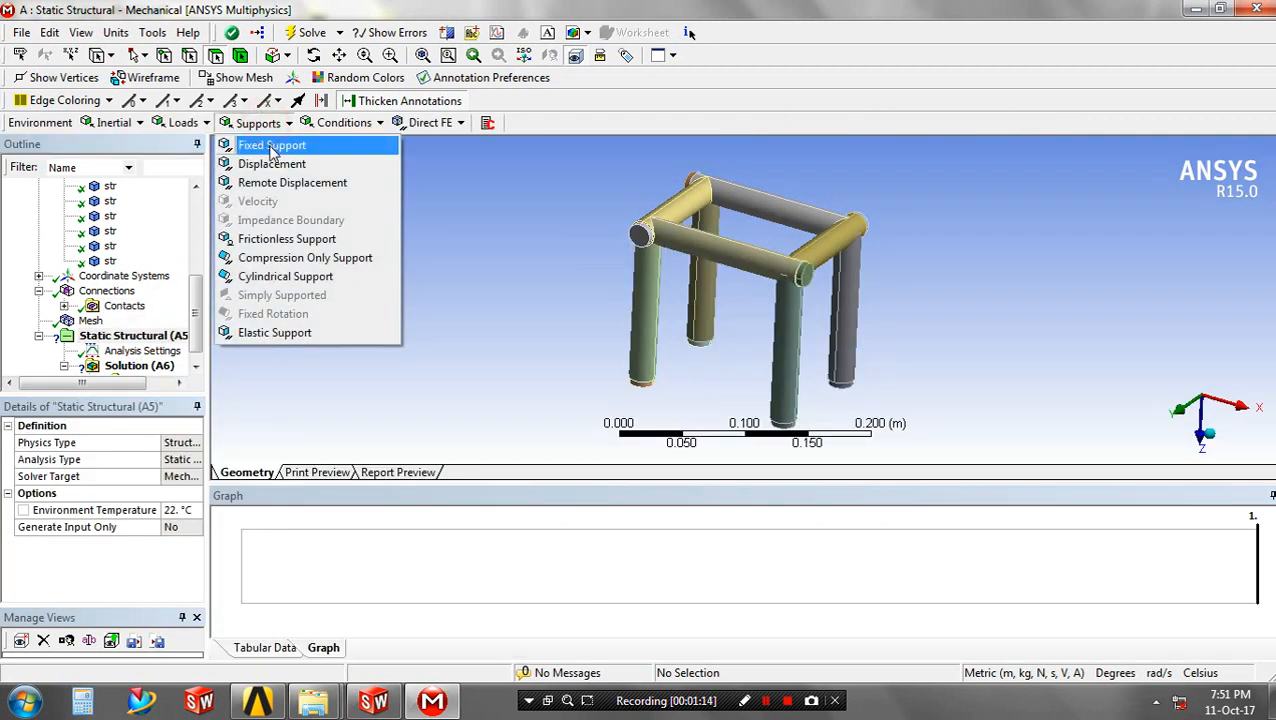
{"action": "left_click", "coordinate": [272, 144]}
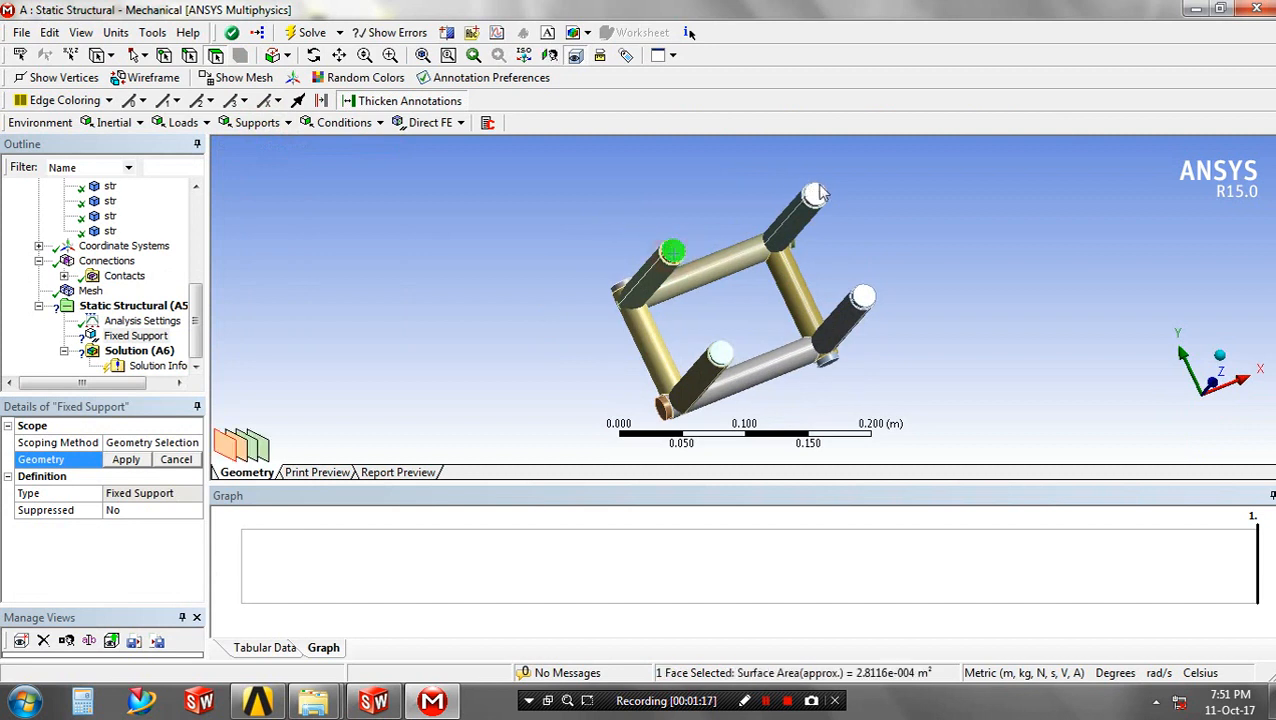
{"action": "left_click", "coordinate": [720, 350]}
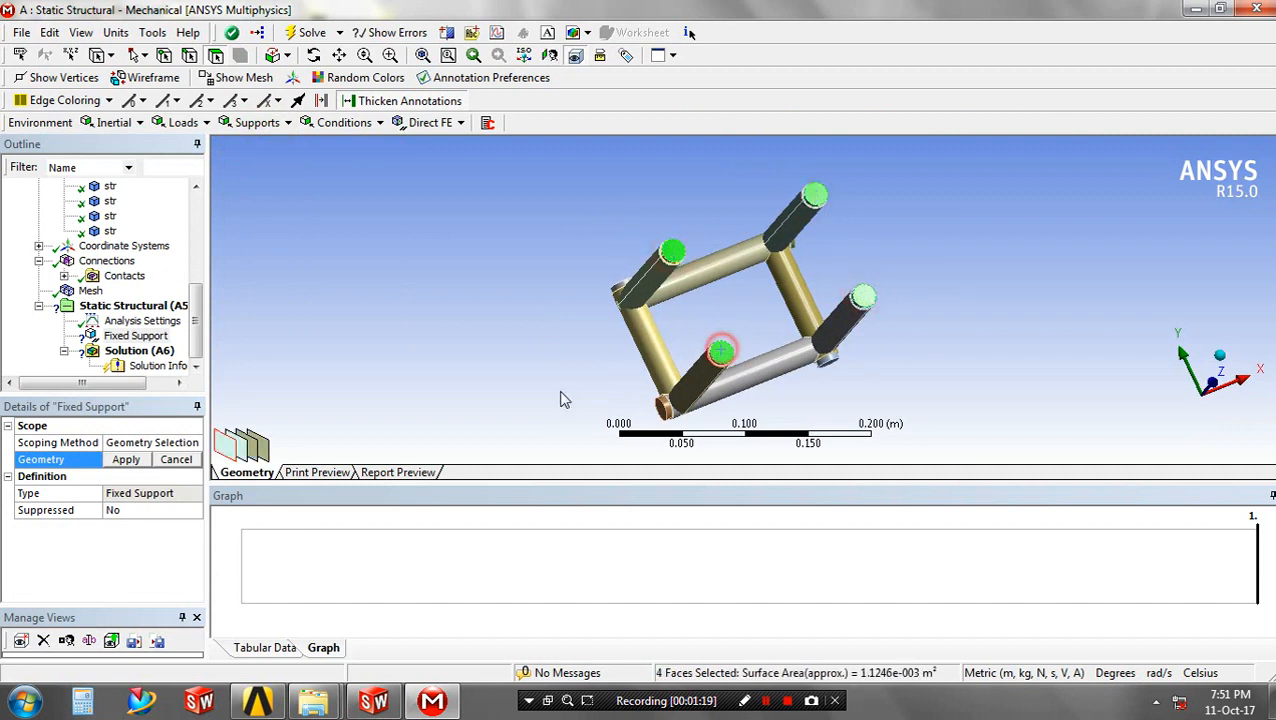
{"action": "left_click", "coordinate": [126, 458]}
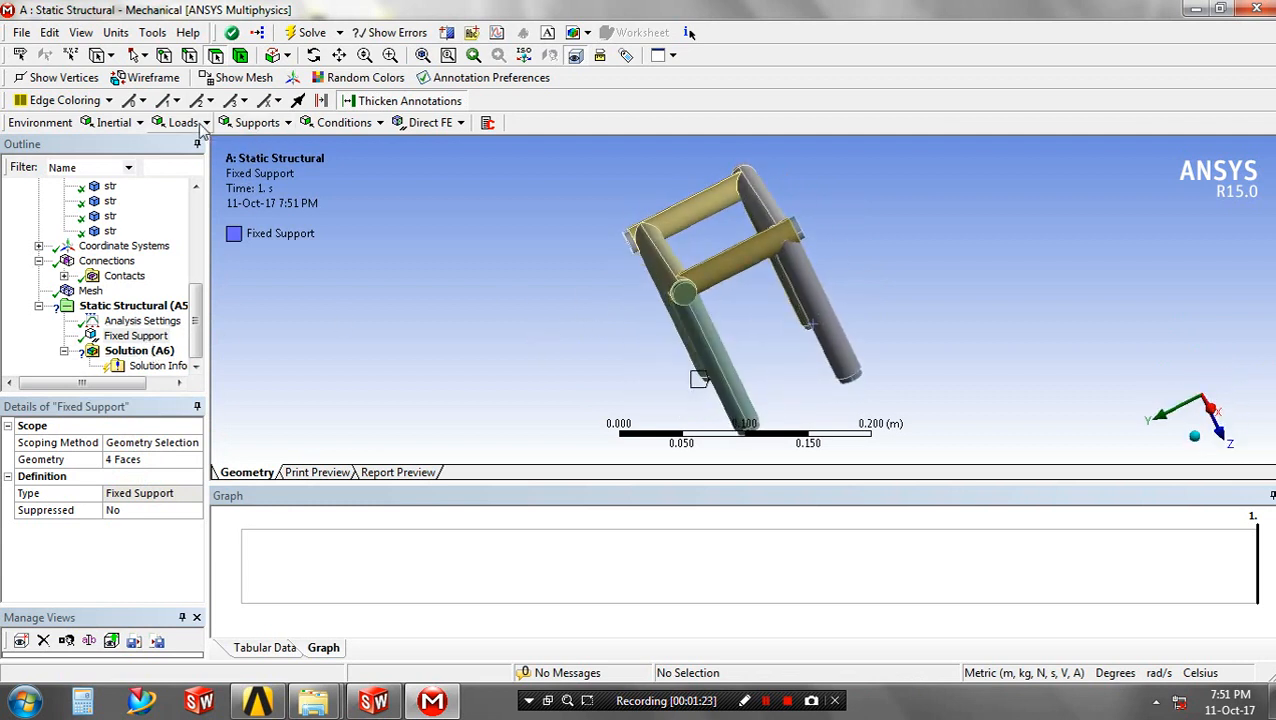
Step: Apply a 700 N force to two faces of a top bar and define its direction from an edge
{"action": "left_click", "coordinate": [184, 122]}
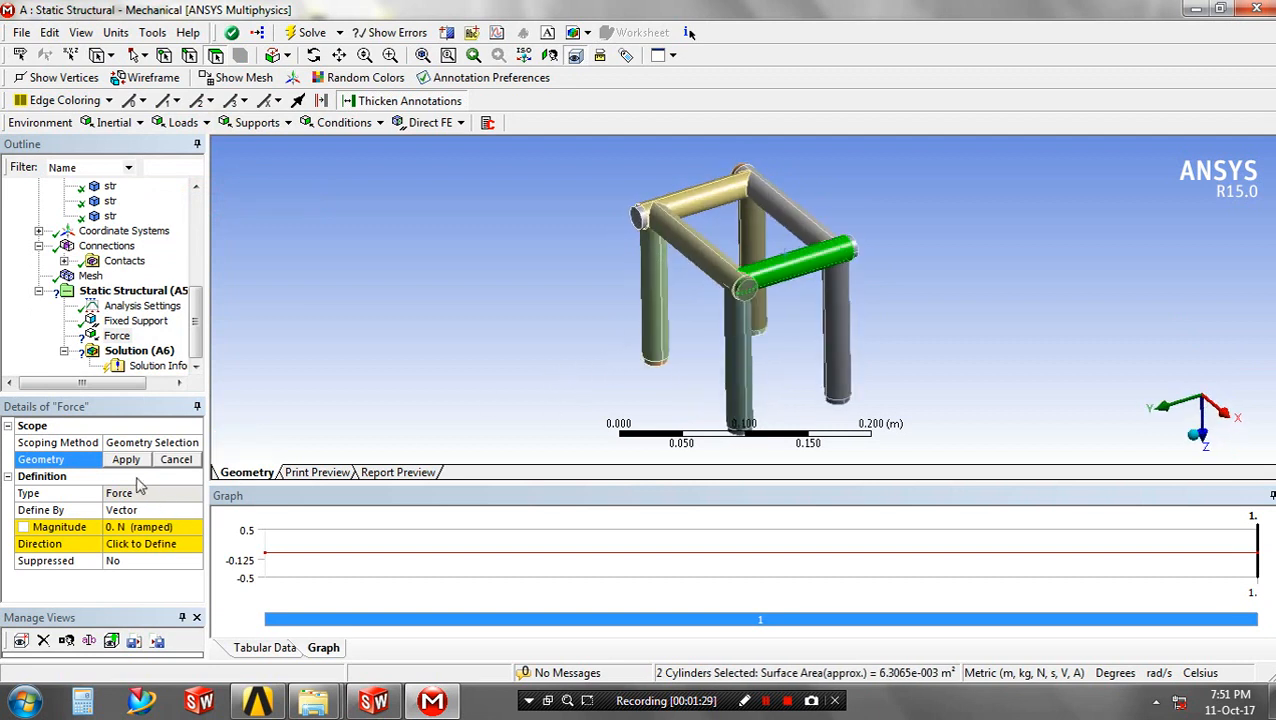
{"action": "left_click", "coordinate": [126, 458]}
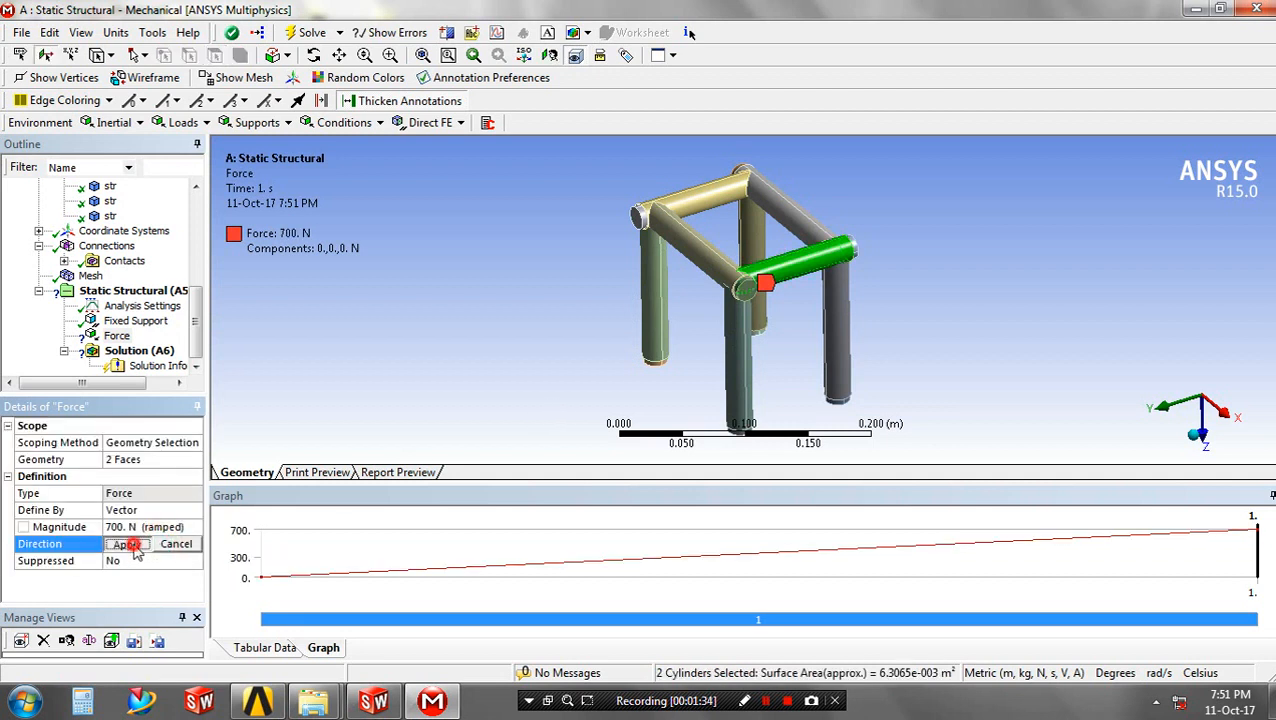
{"action": "left_click", "coordinate": [176, 544]}
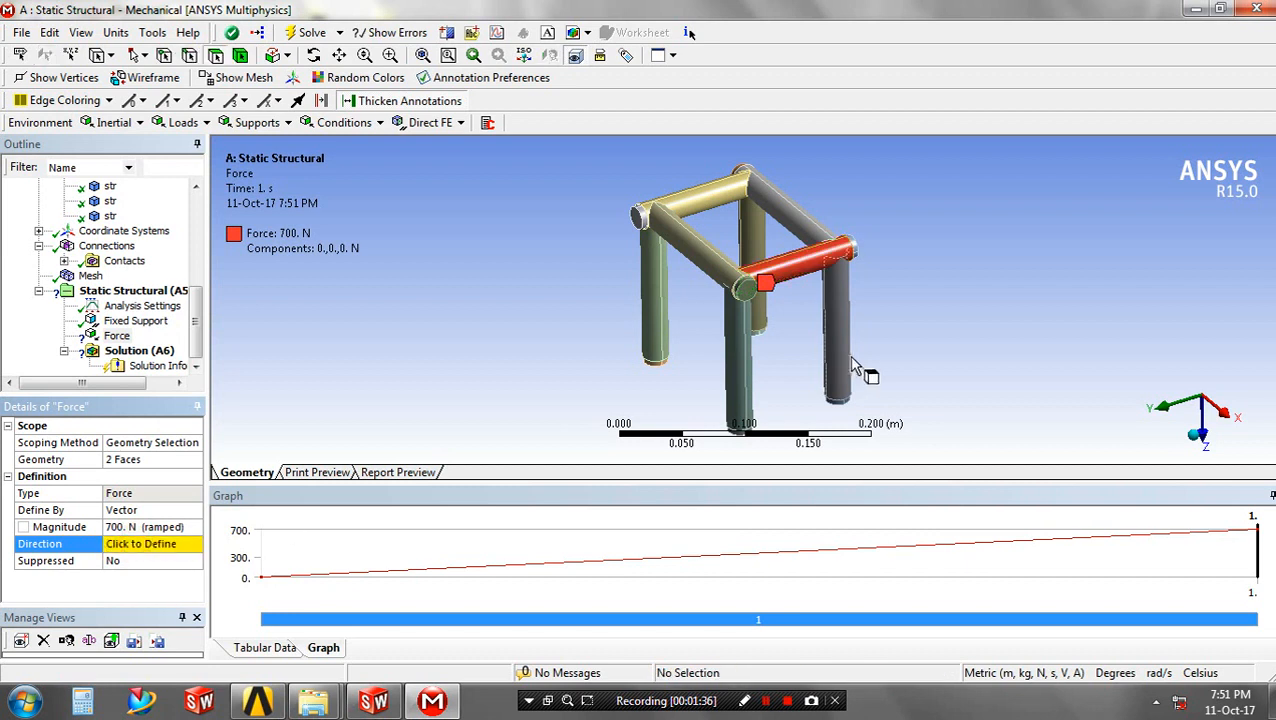
{"action": "left_click", "coordinate": [838, 356]}
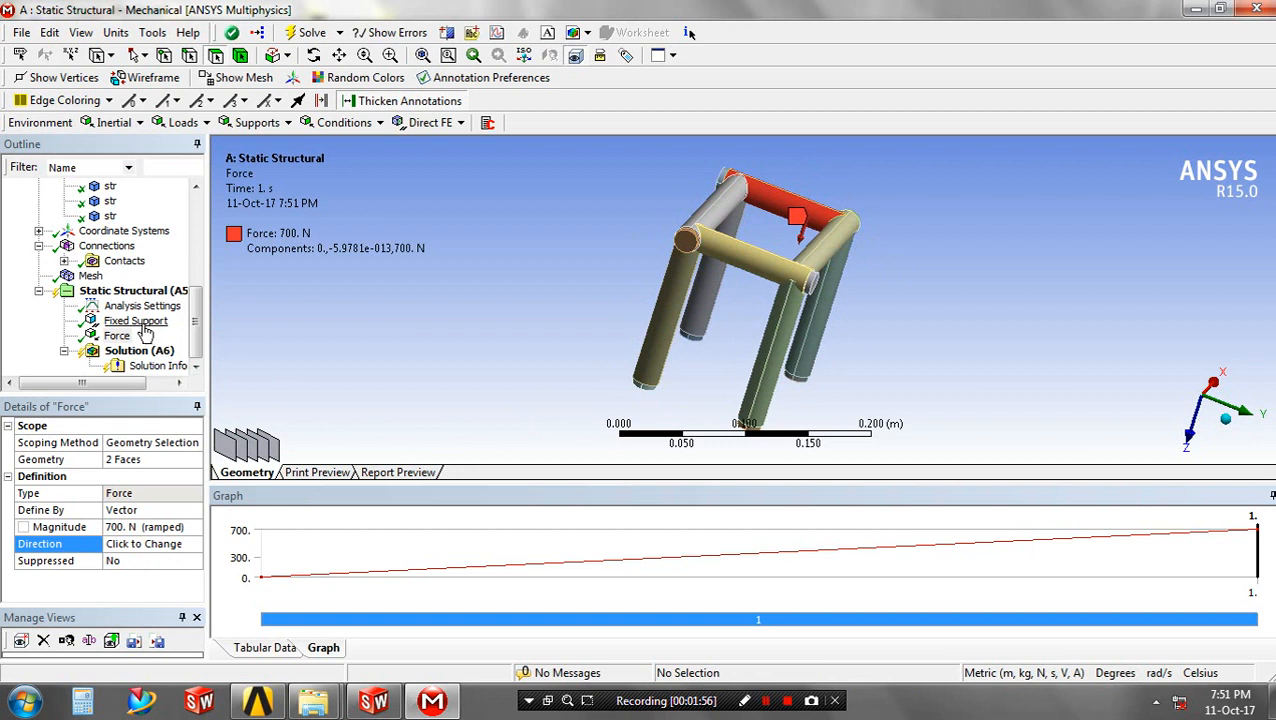
Step: Apply a second 700 N force to another top bar's faces with an edge-defined vertical direction
{"action": "left_click", "coordinate": [184, 122]}
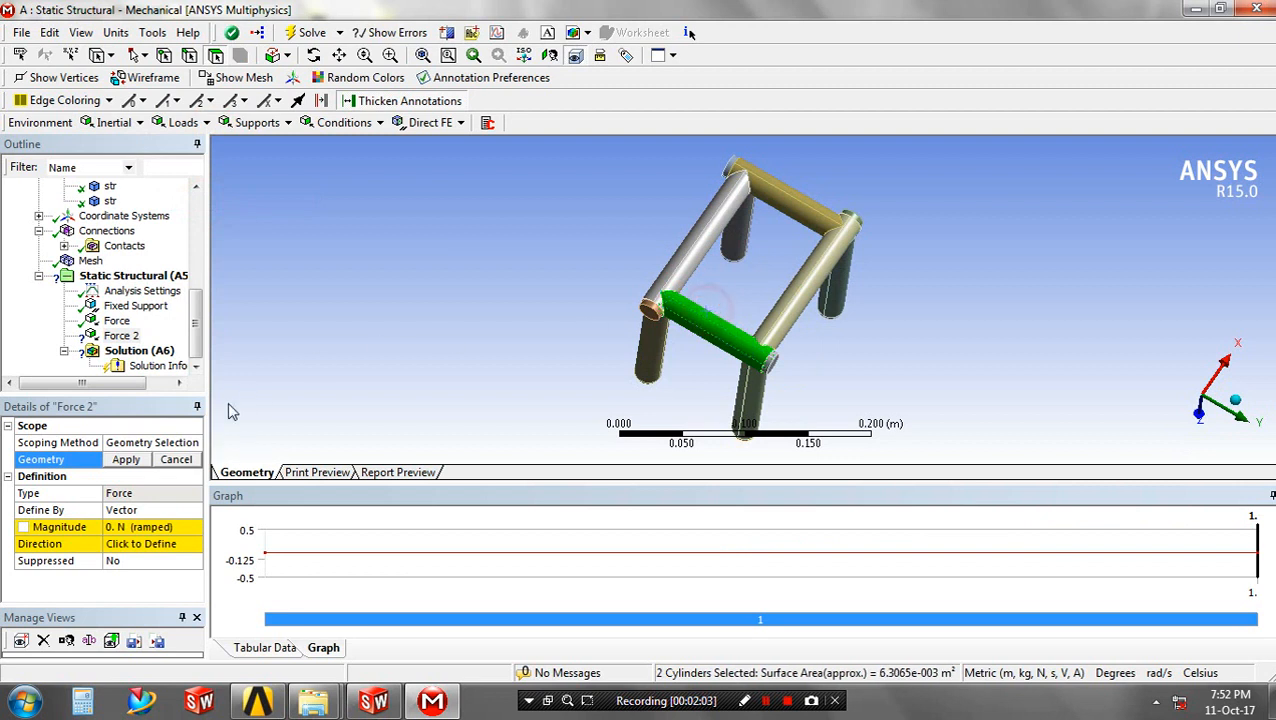
{"action": "left_click", "coordinate": [126, 458]}
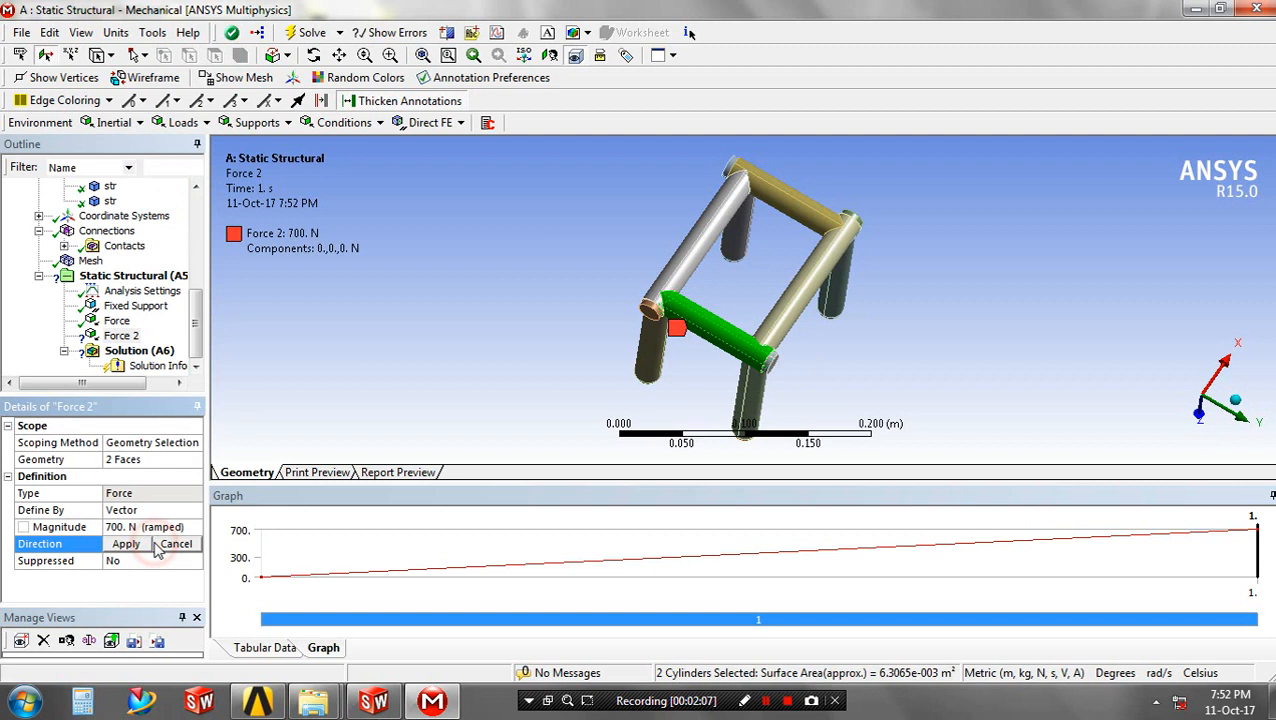
{"action": "left_click_drag", "start_coordinate": [750, 300], "coordinate": [704, 336]}
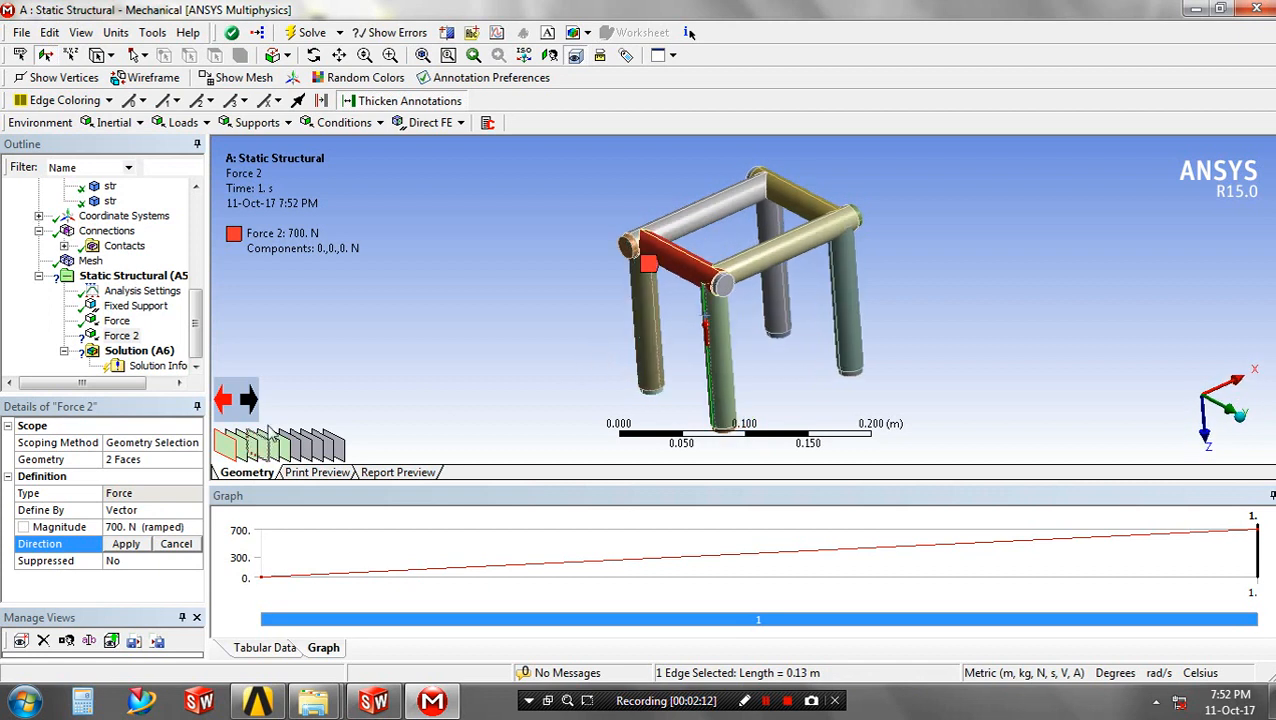
{"action": "left_click", "coordinate": [124, 544]}
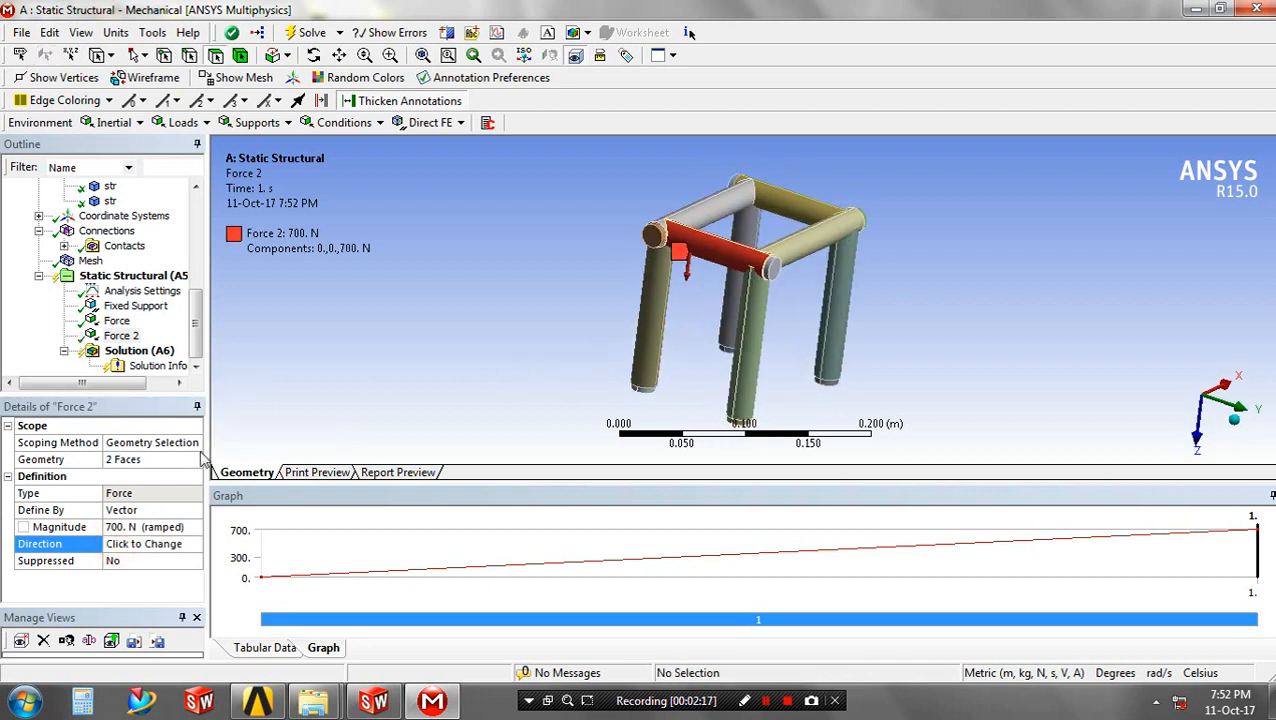
{"action": "left_click", "coordinate": [184, 122]}
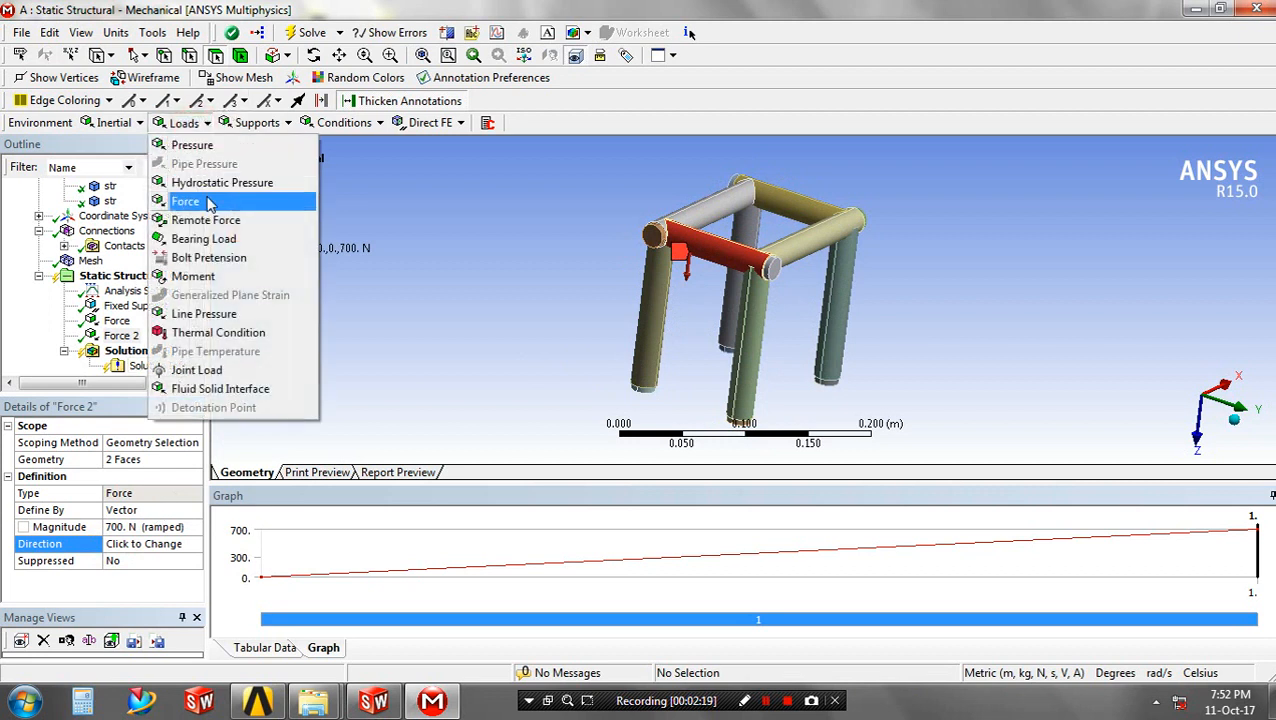
Step: Apply a third 700 N force to a third top bar's two faces and set its direction
{"action": "left_click", "coordinate": [184, 200]}
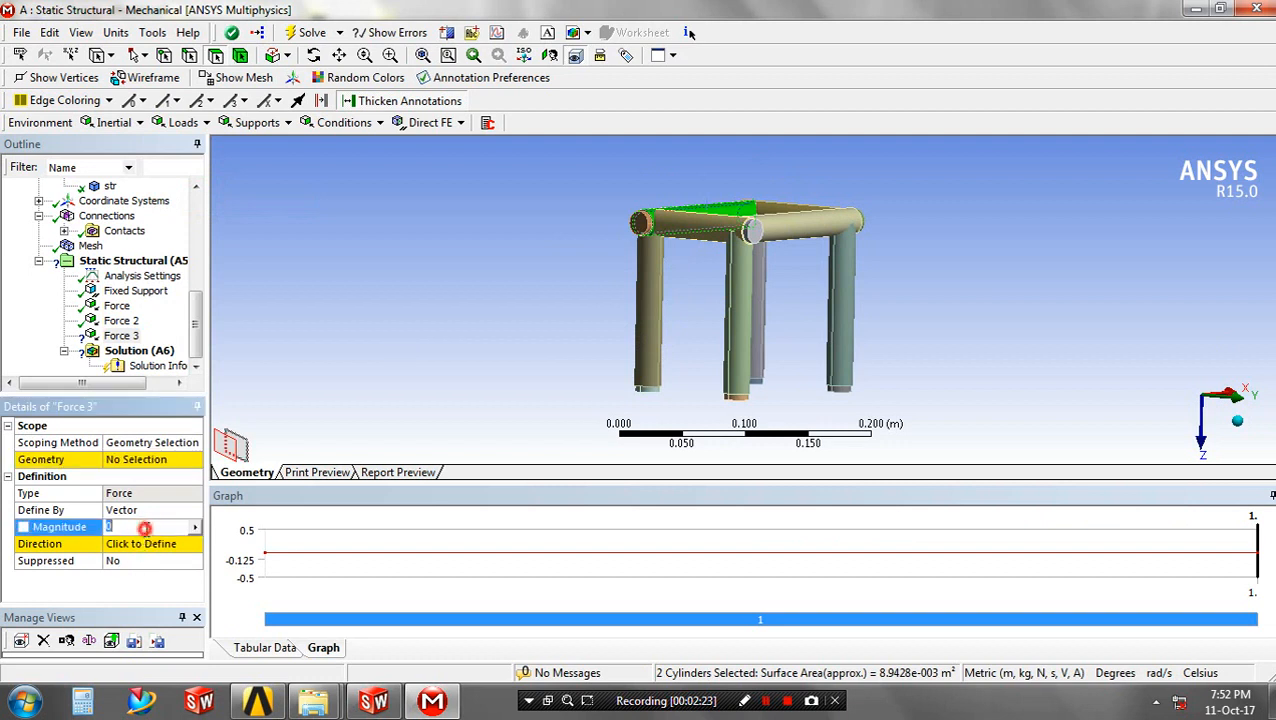
{"action": "type", "text": "700. N (ramped"}
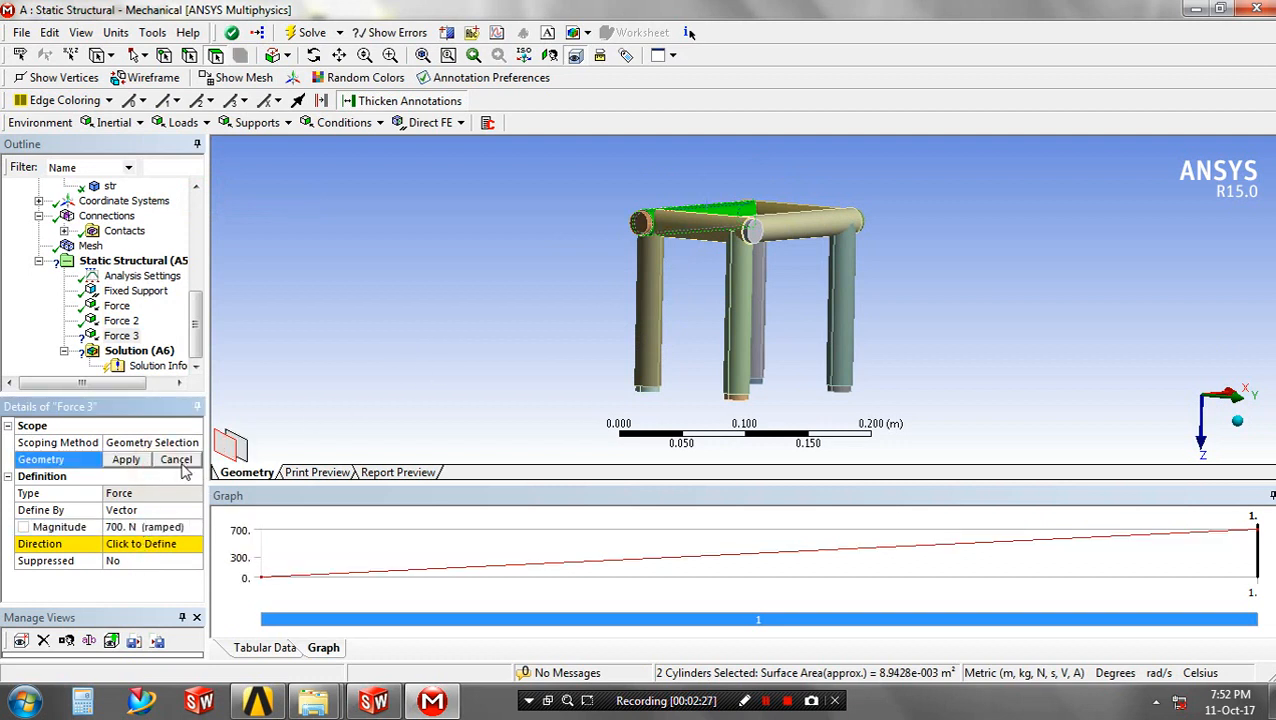
{"action": "left_click", "coordinate": [126, 458]}
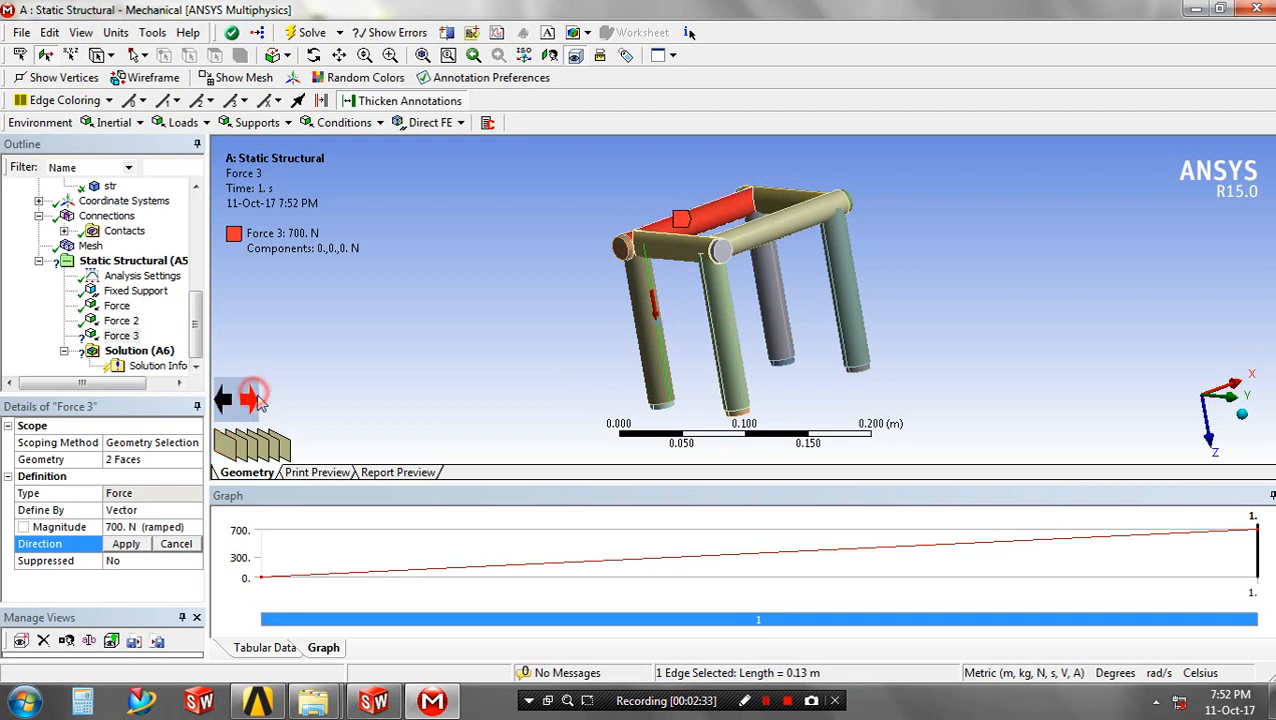
{"action": "left_click", "coordinate": [124, 544]}
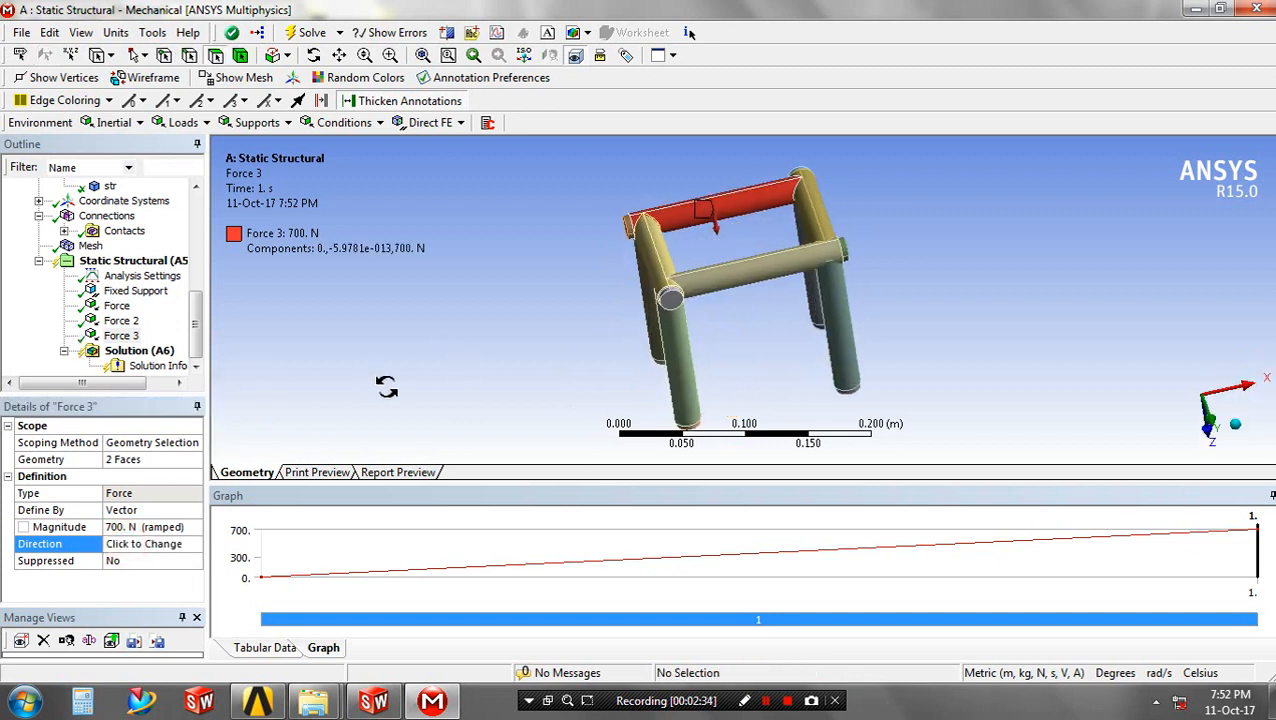
{"action": "left_click", "coordinate": [182, 122]}
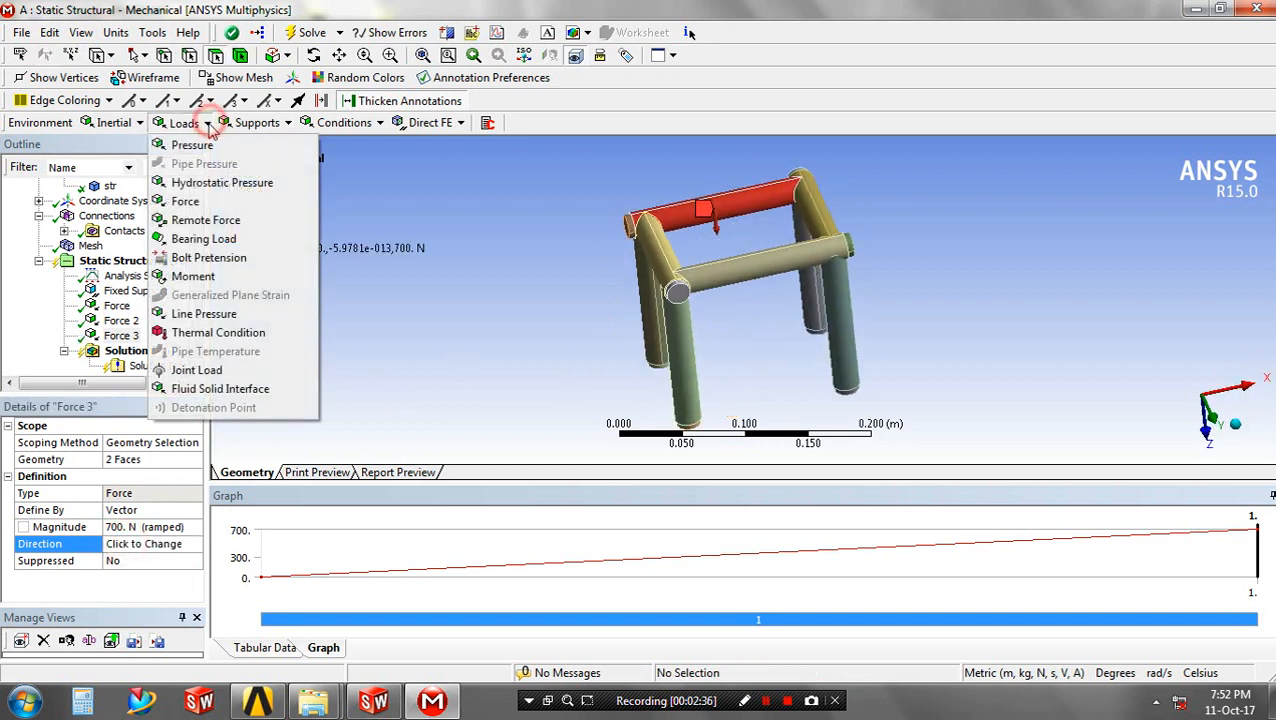
Step: Apply a fourth 700 N force to the remaining top bar's faces and set its direction
{"action": "left_click", "coordinate": [184, 200]}
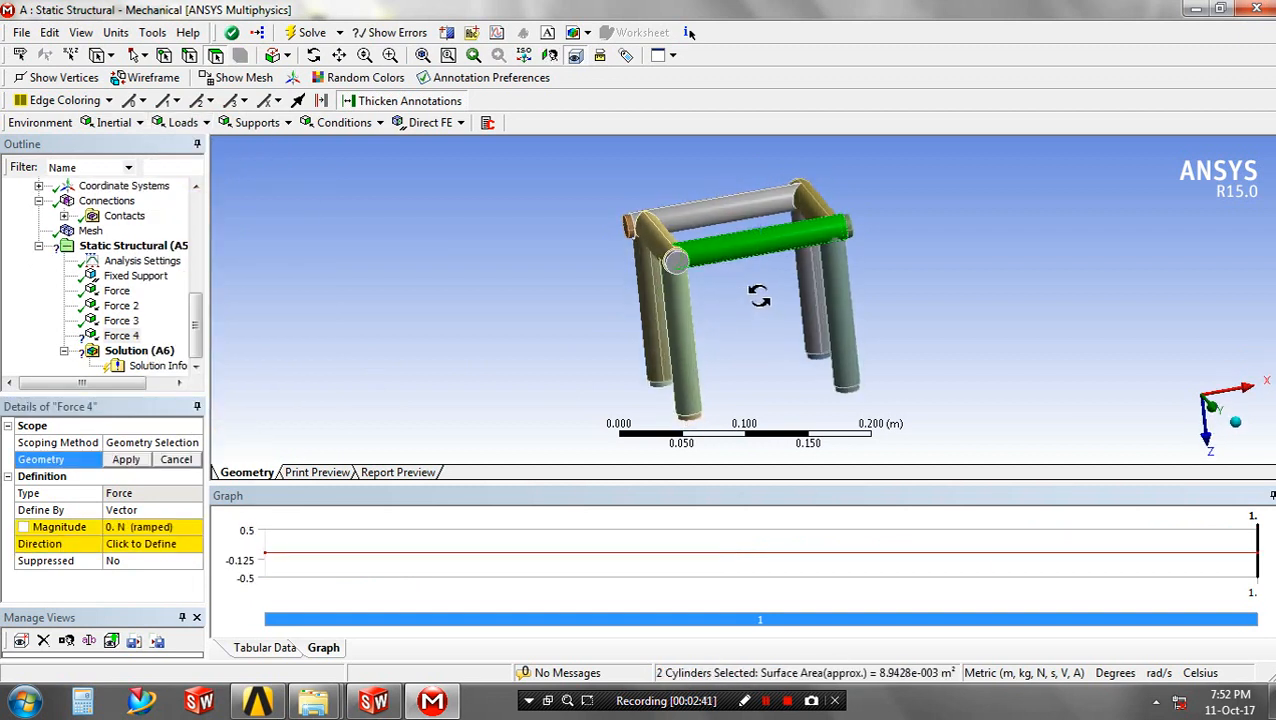
{"action": "left_click", "coordinate": [126, 458]}
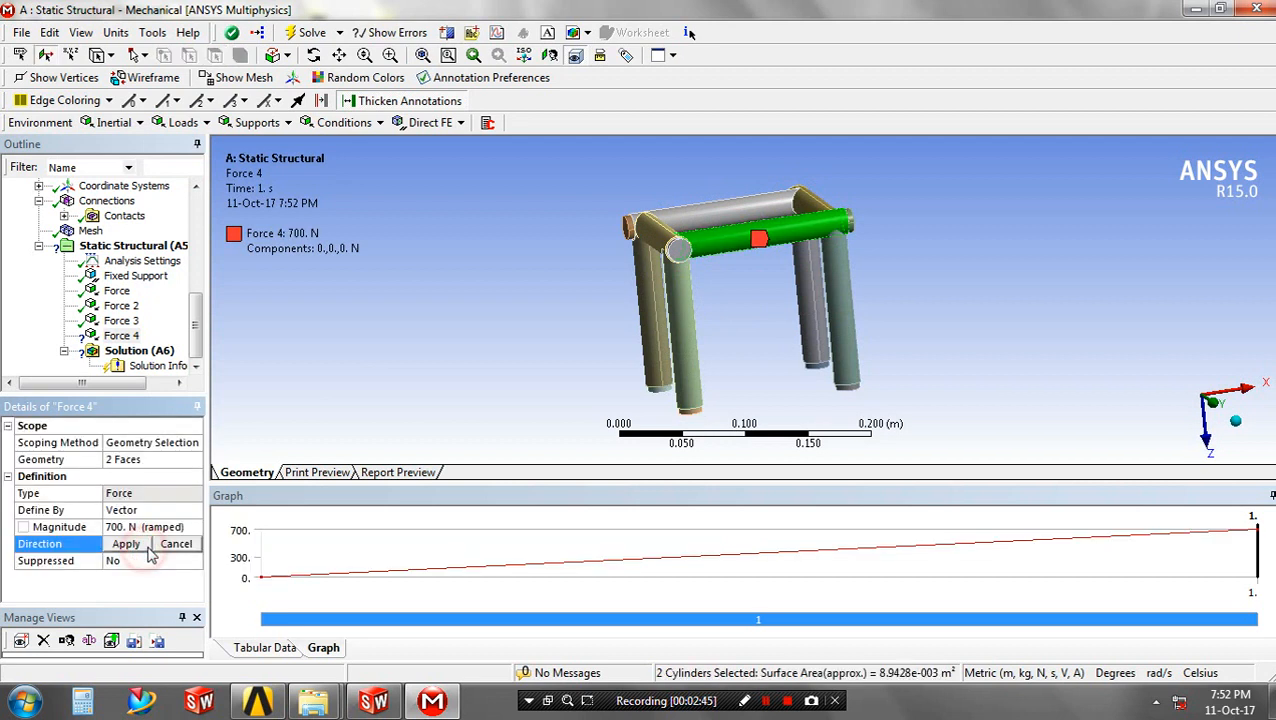
{"action": "left_click", "coordinate": [812, 310]}
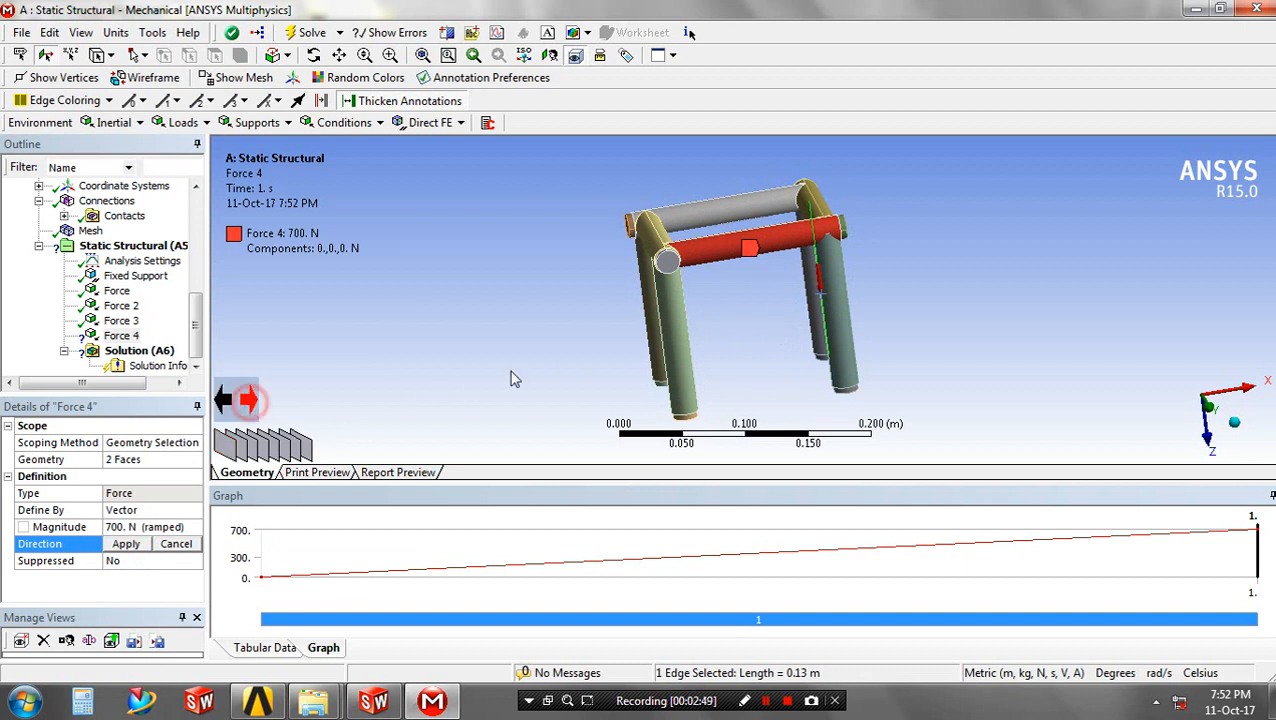
{"action": "left_click", "coordinate": [124, 544]}
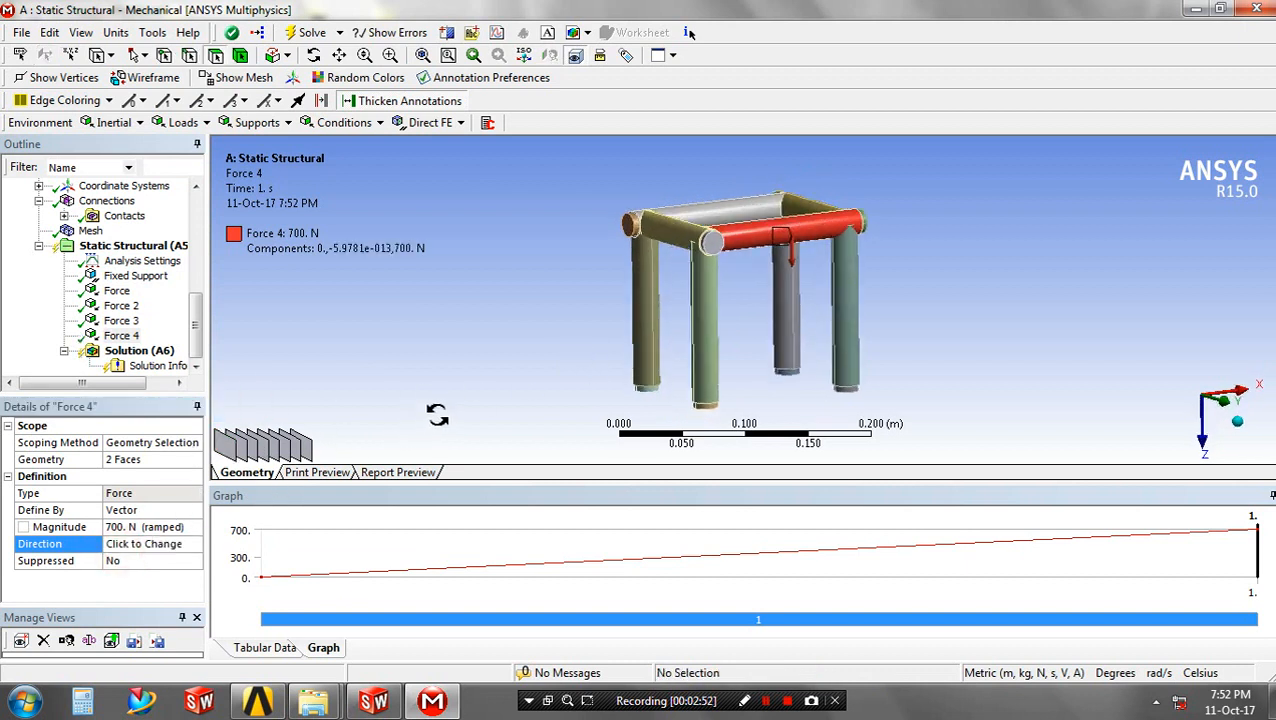
Step: Add Total Deformation and Equivalent (von-Mises) Elastic Strain results under Solution
{"action": "left_click", "coordinate": [140, 350]}
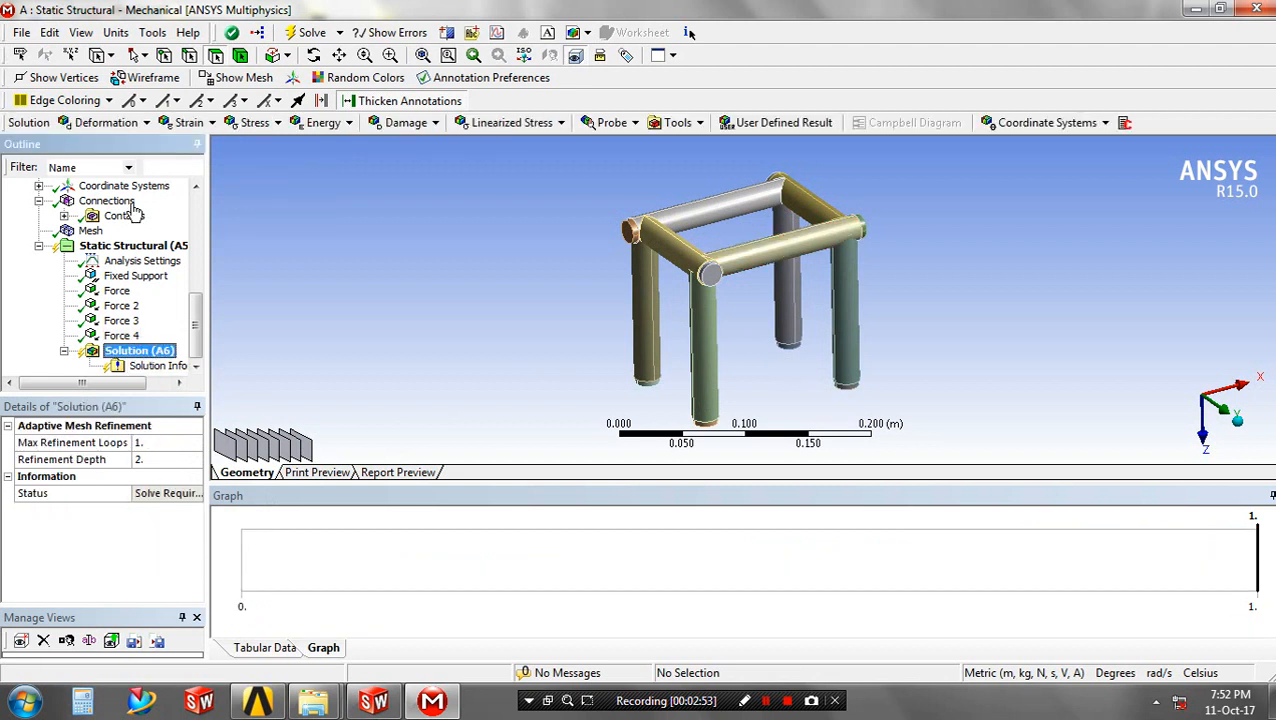
{"action": "left_click", "coordinate": [156, 364]}
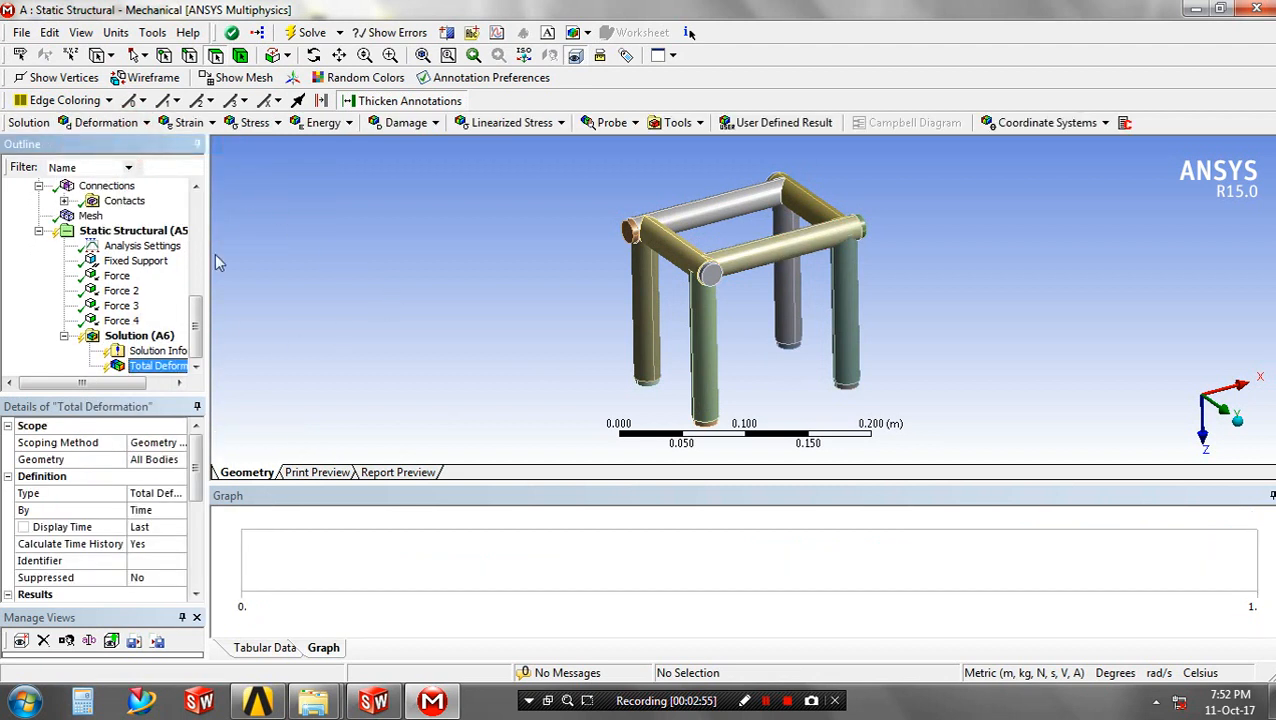
{"action": "left_click", "coordinate": [254, 122]}
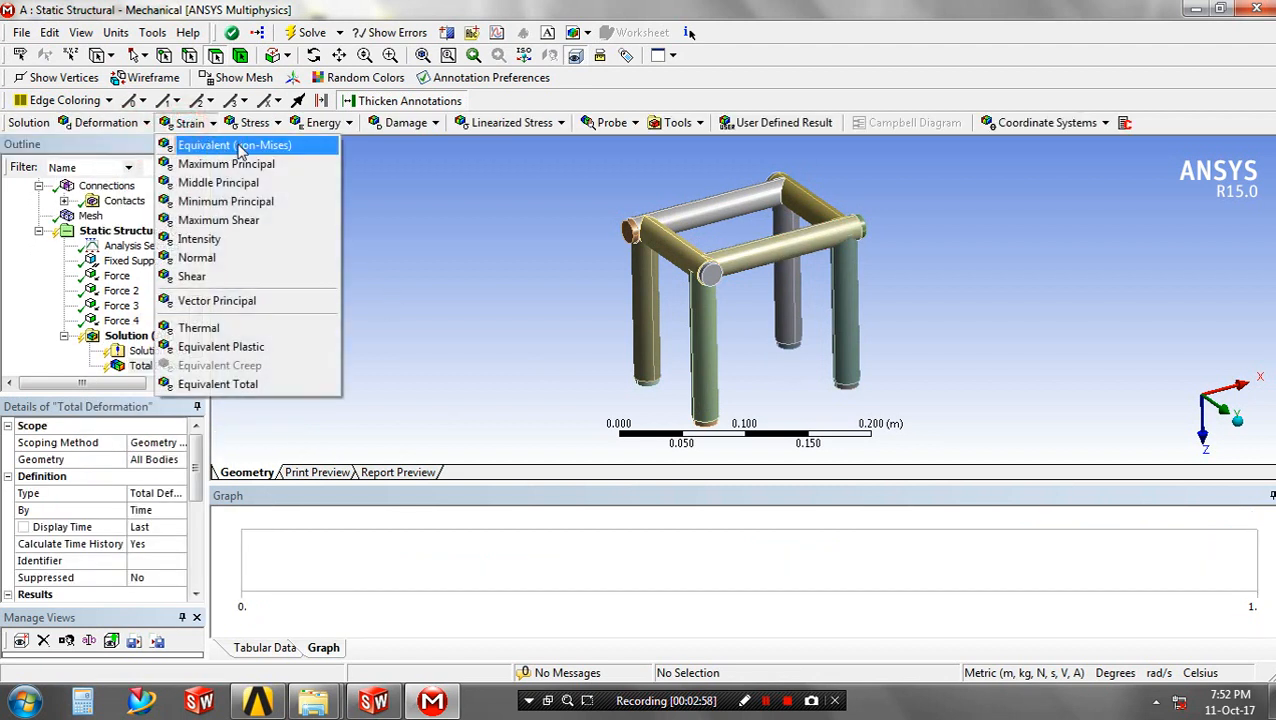
{"action": "left_click", "coordinate": [234, 144]}
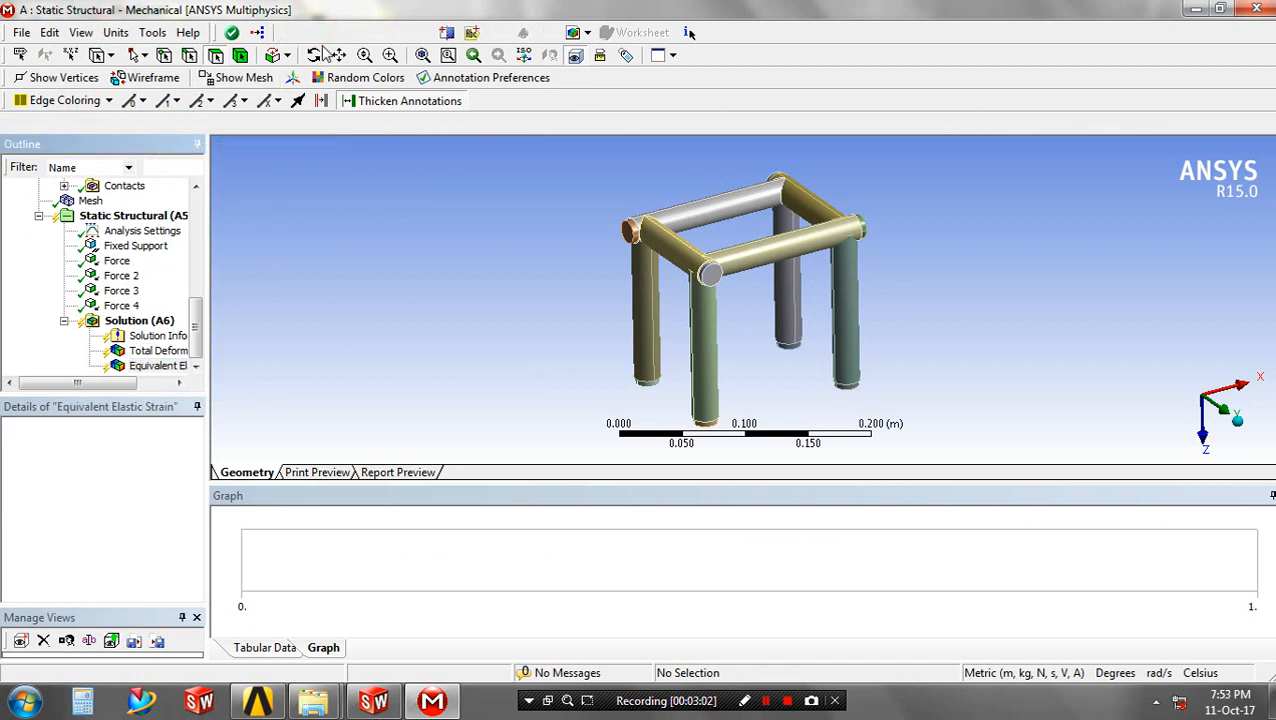
Step: Solve the analysis and show the equivalent elastic strain contour, maximum 0.0010033
{"action": "left_click", "coordinate": [308, 32]}
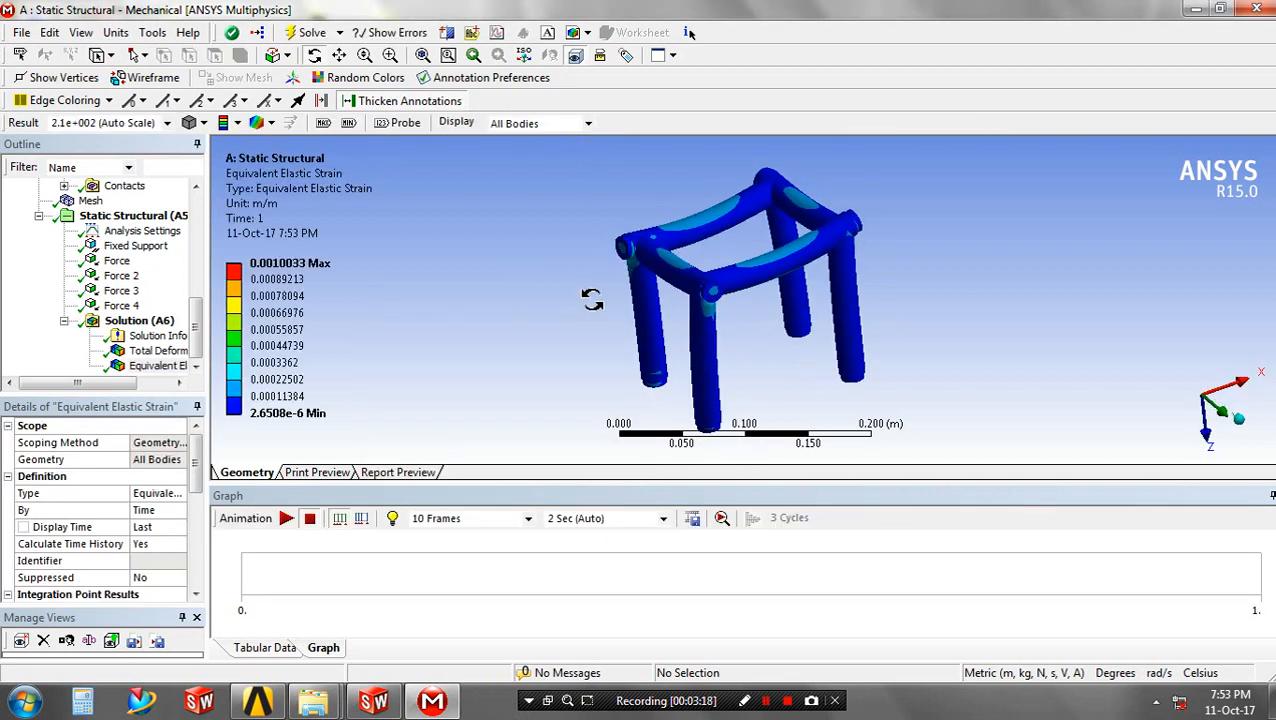
Step: Animate the Total Deformation result (max 6.2446e-5 m), then the Equivalent Elastic Strain result
{"action": "left_click", "coordinate": [156, 350]}
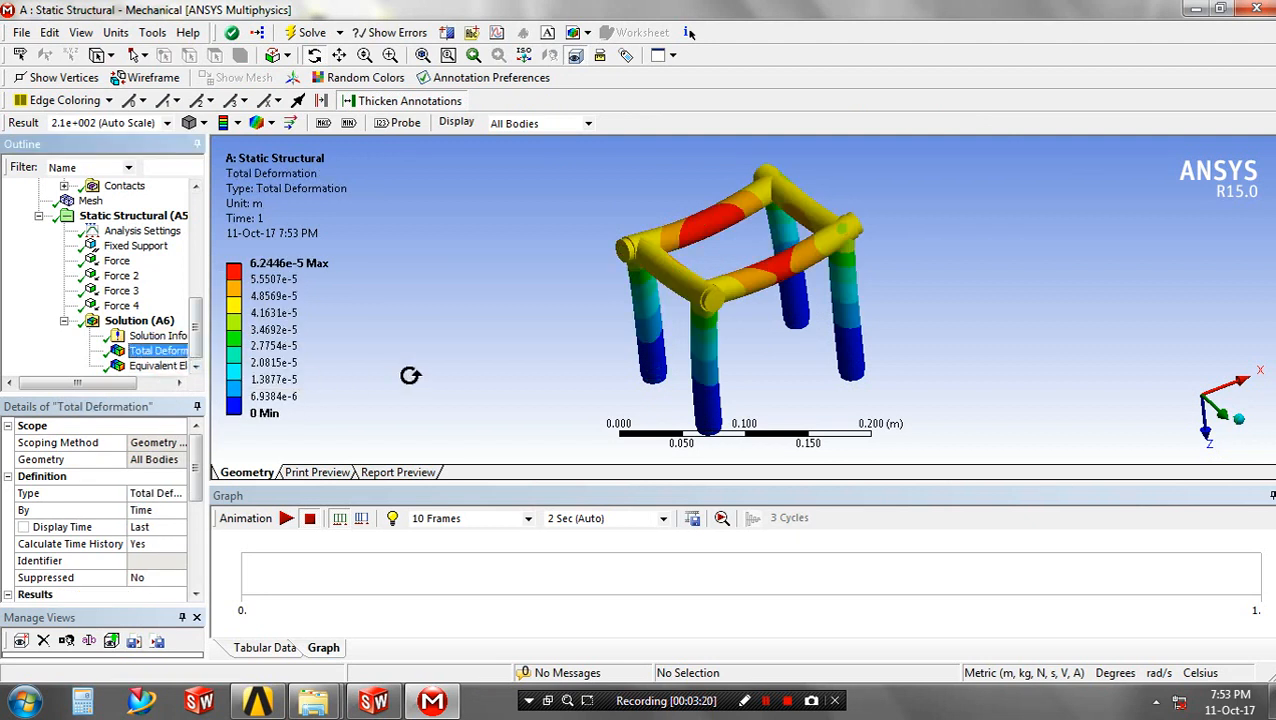
{"action": "left_click", "coordinate": [284, 518]}
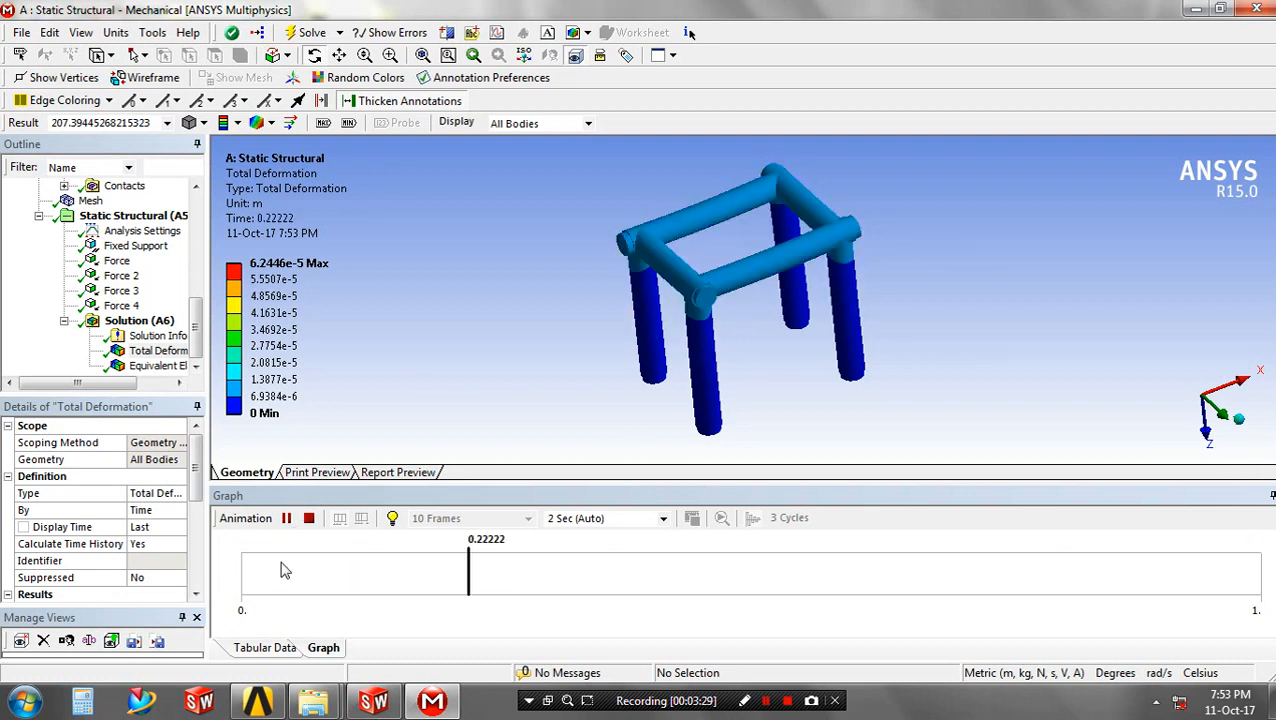
{"action": "left_click", "coordinate": [156, 364]}
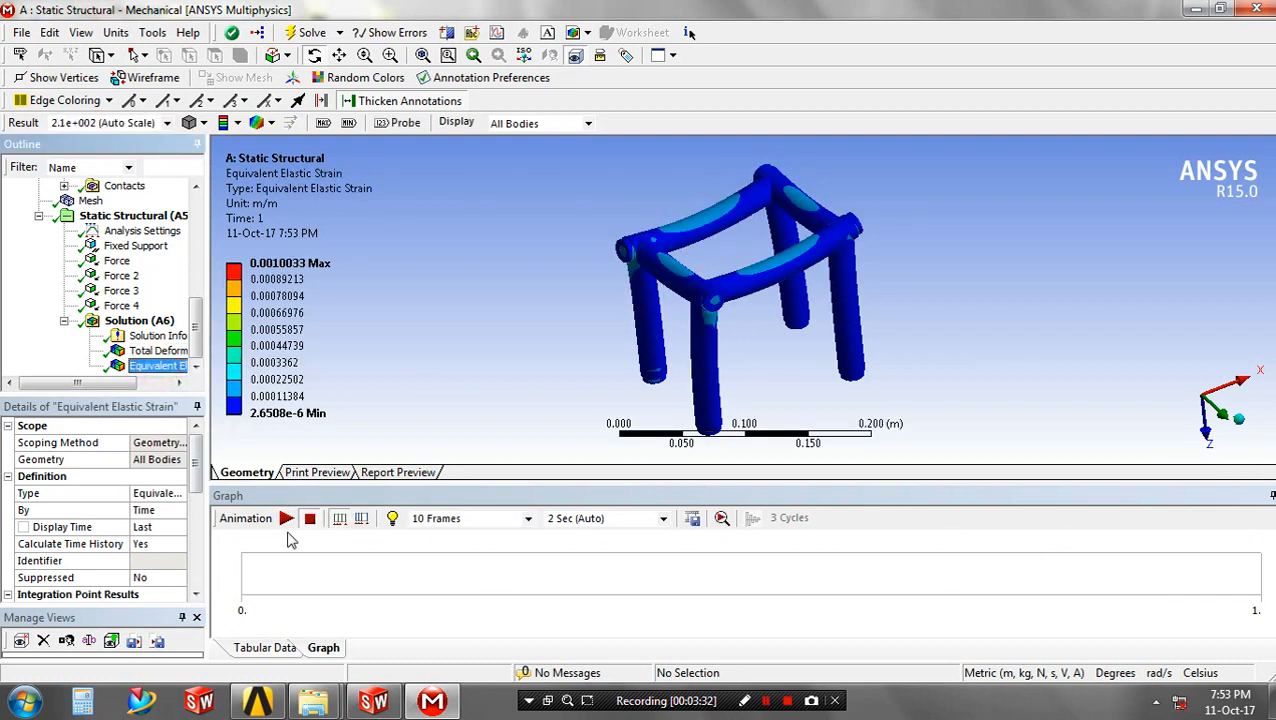
{"action": "left_click", "coordinate": [286, 518]}
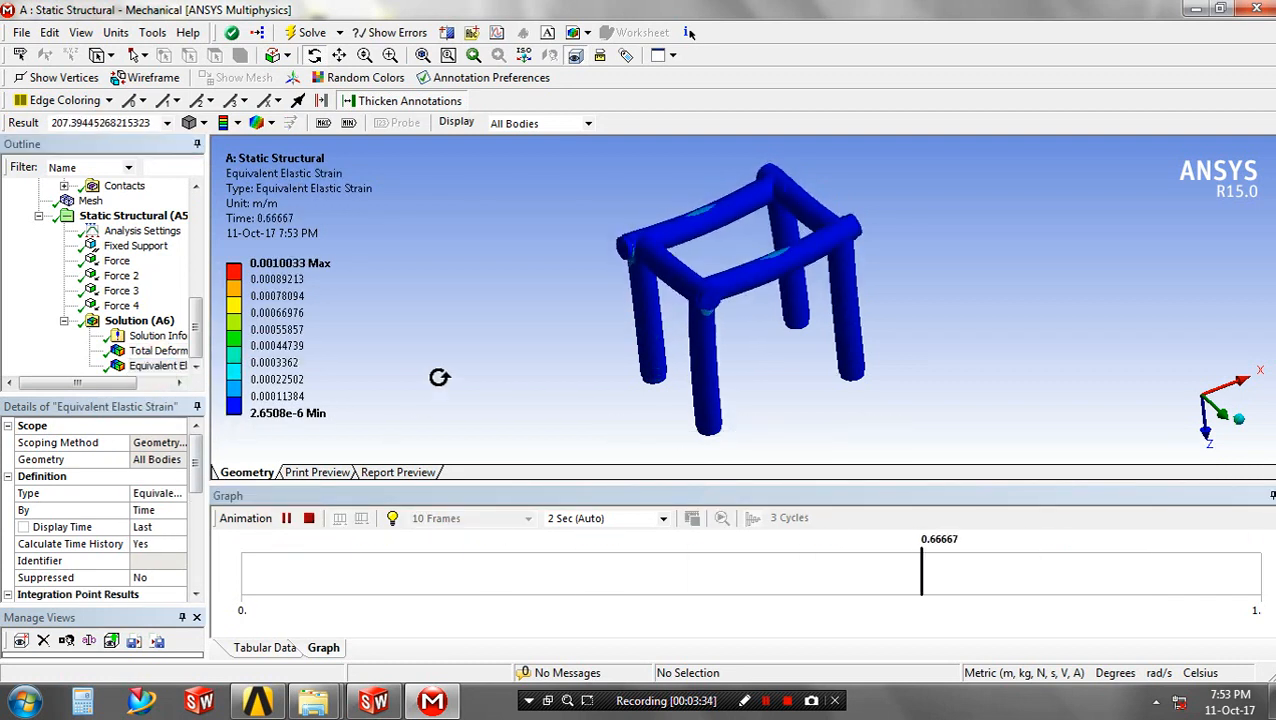